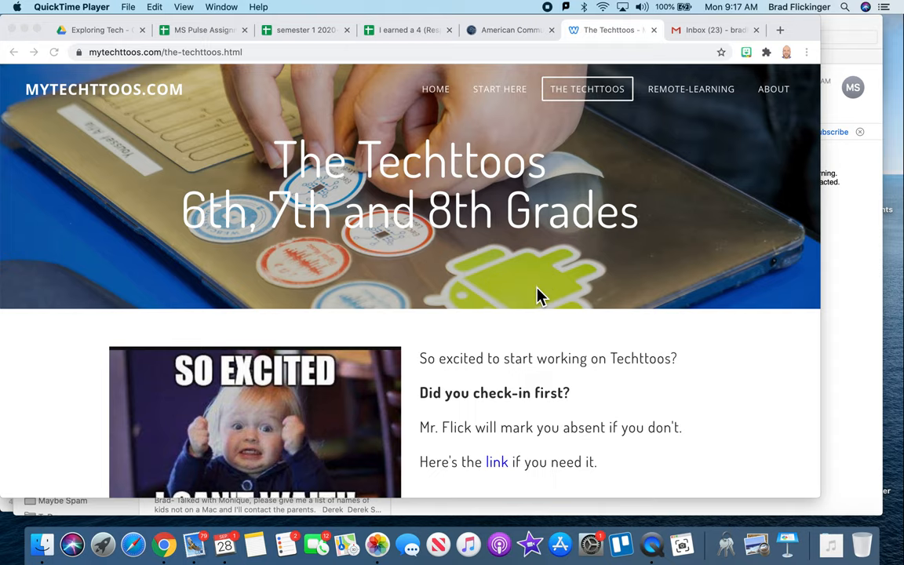
Step: Scroll the Techttoos page down to the Level 1 grid with the Webcasting, Robotics and Coding tiles
scroll("down", 3)
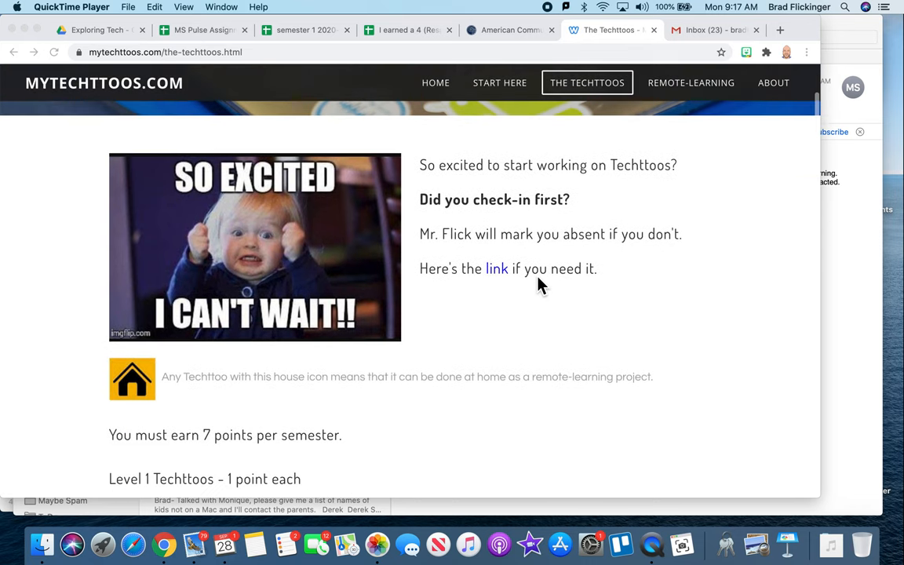
scroll("down", 3)
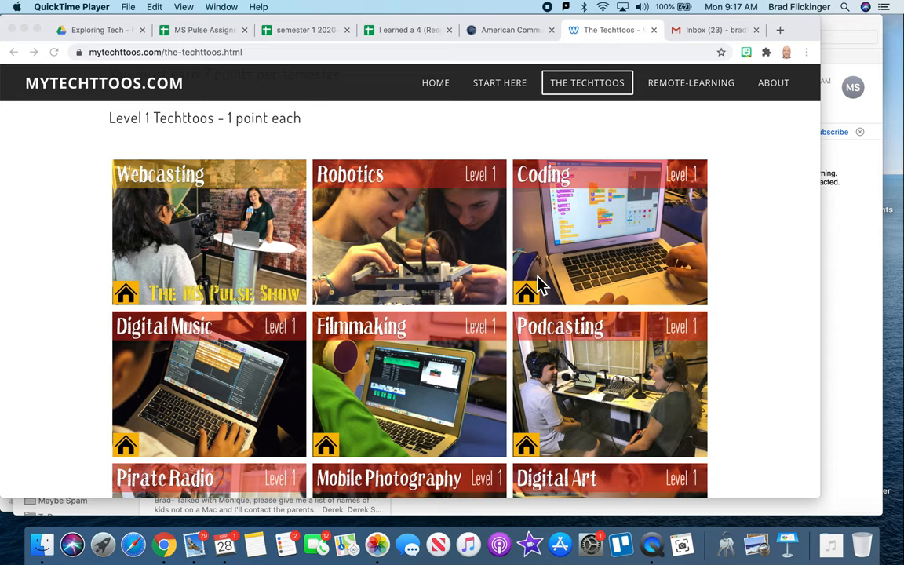
mouse_move(358, 285)
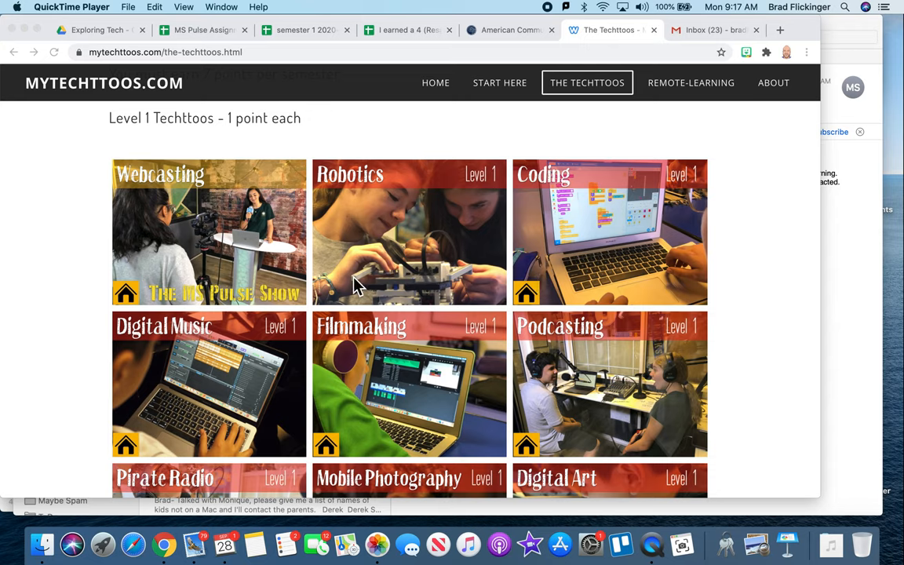
mouse_move(405, 306)
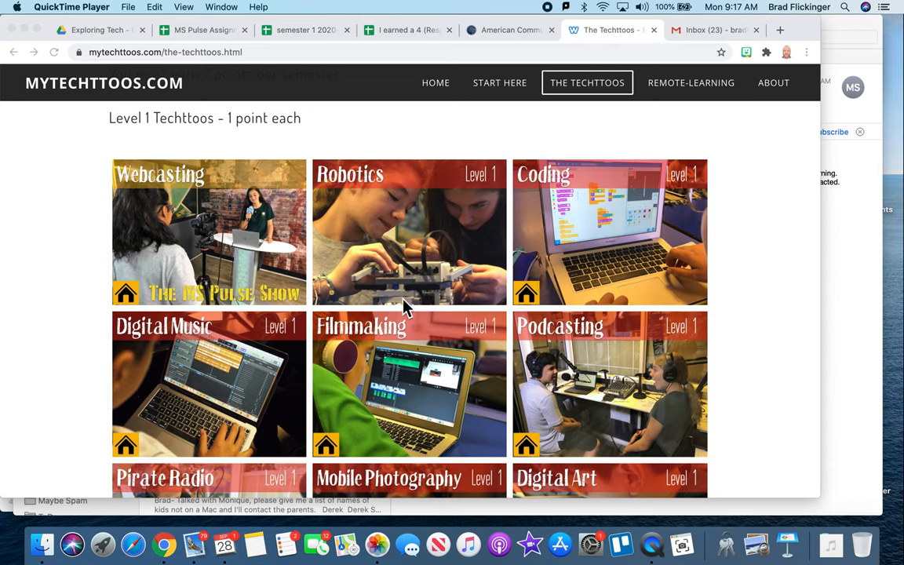
mouse_move(440, 244)
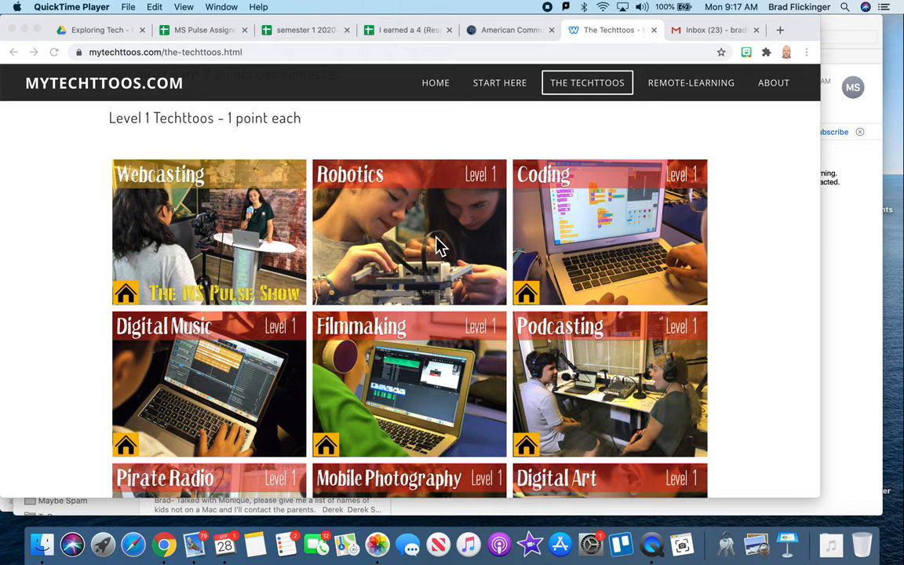
mouse_move(411, 248)
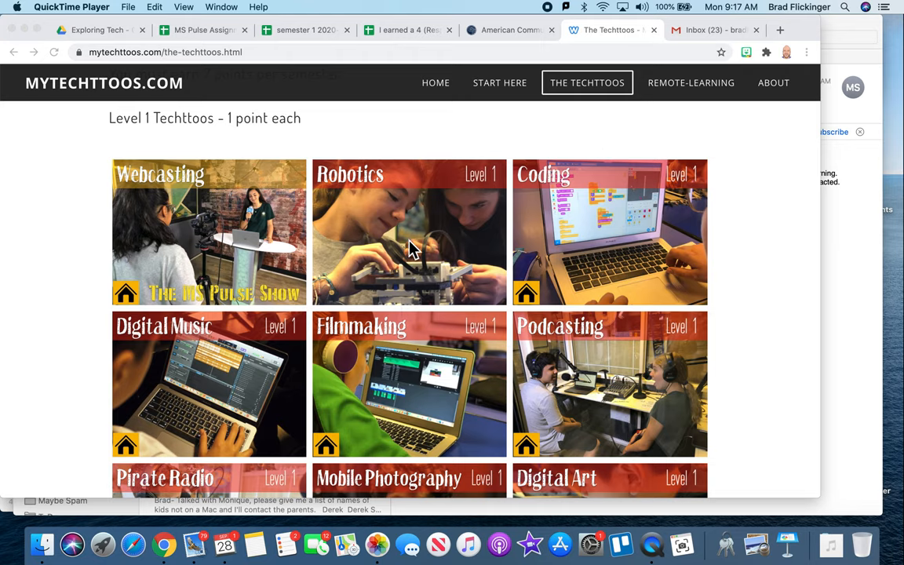
scroll("down", 3)
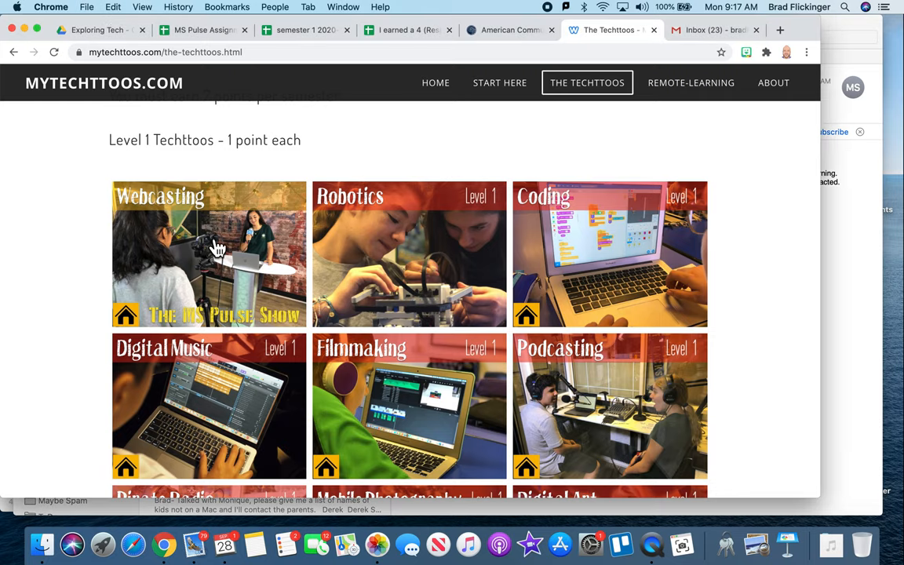
Step: Open the Webcasting Techttoo page and read down past its Remote-Learners reminder and intro videos
left_click(222, 264)
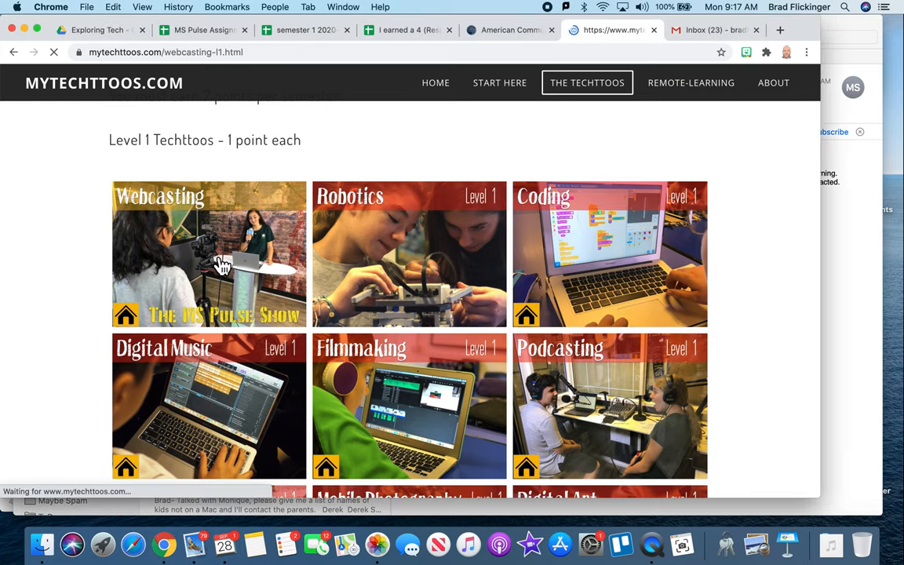
left_click(208, 254)
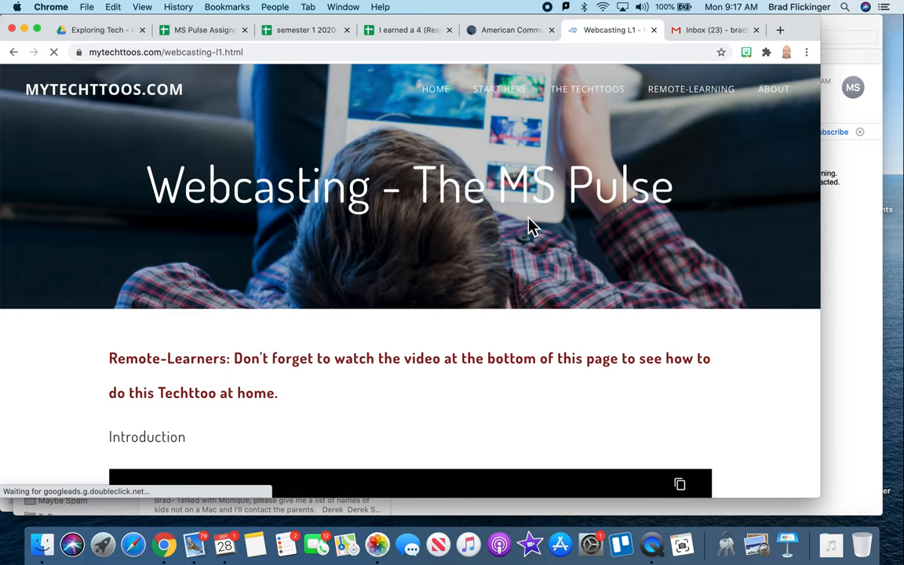
scroll("down", 3)
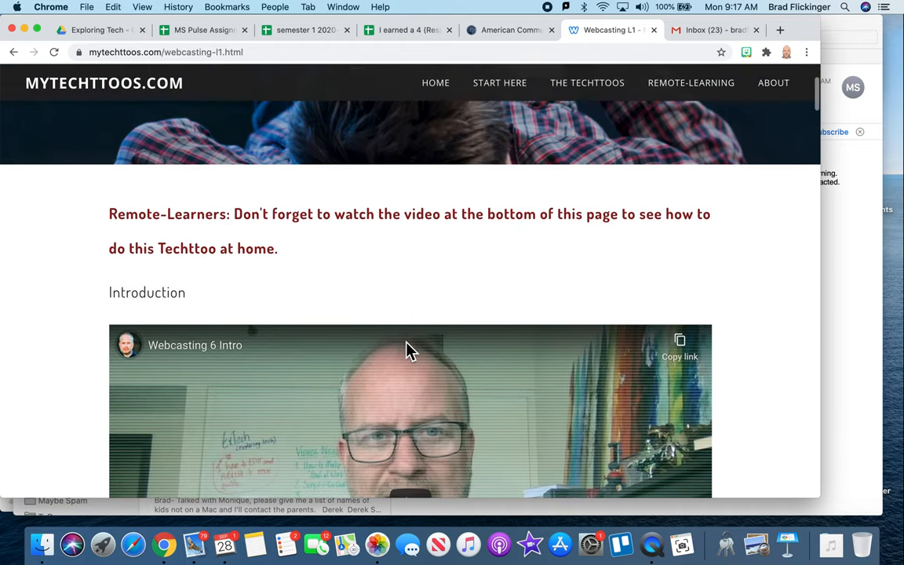
scroll("down", 3)
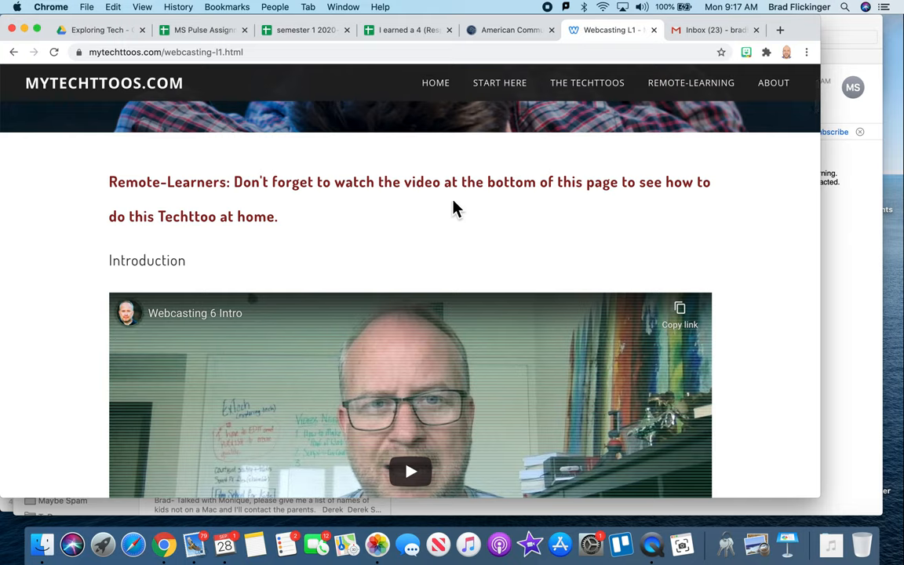
mouse_move(254, 207)
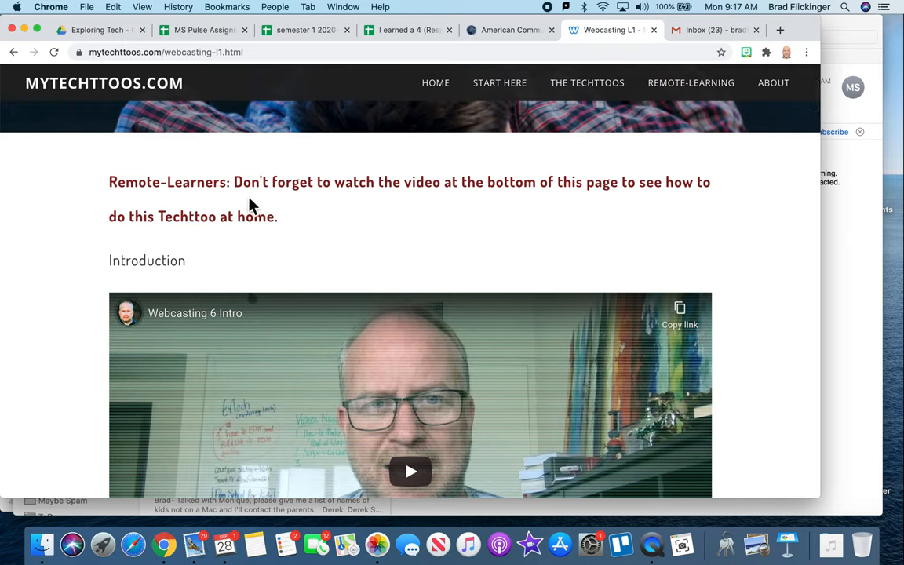
double_click(180, 182)
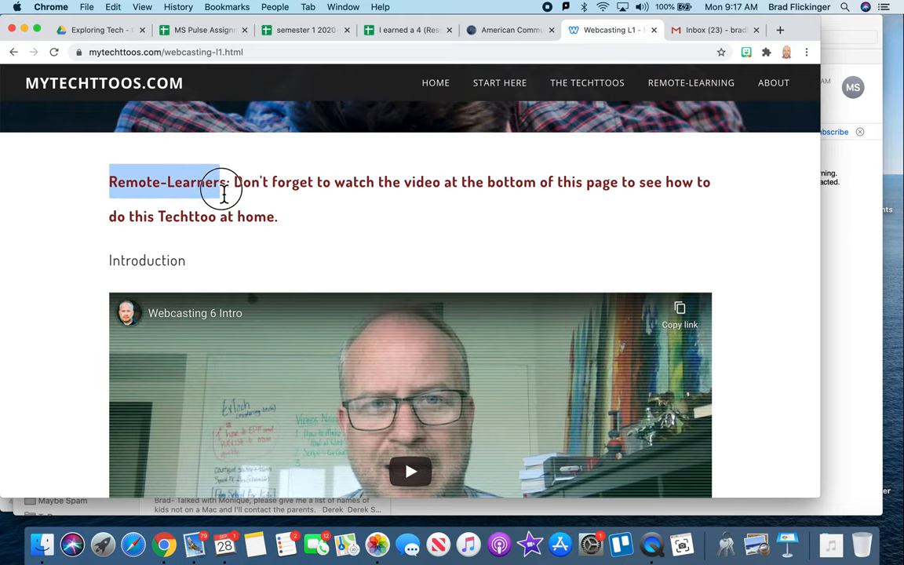
scroll("down", 3)
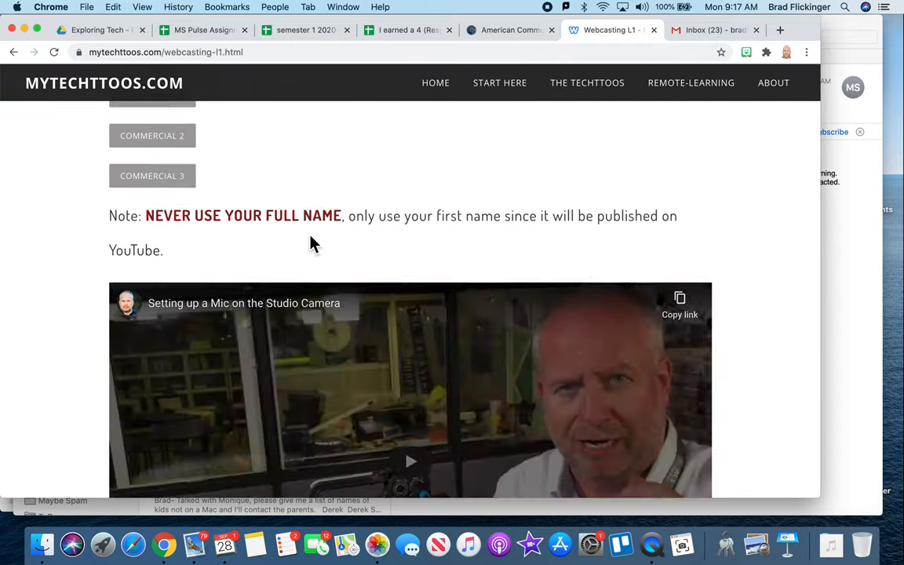
scroll("down", 3)
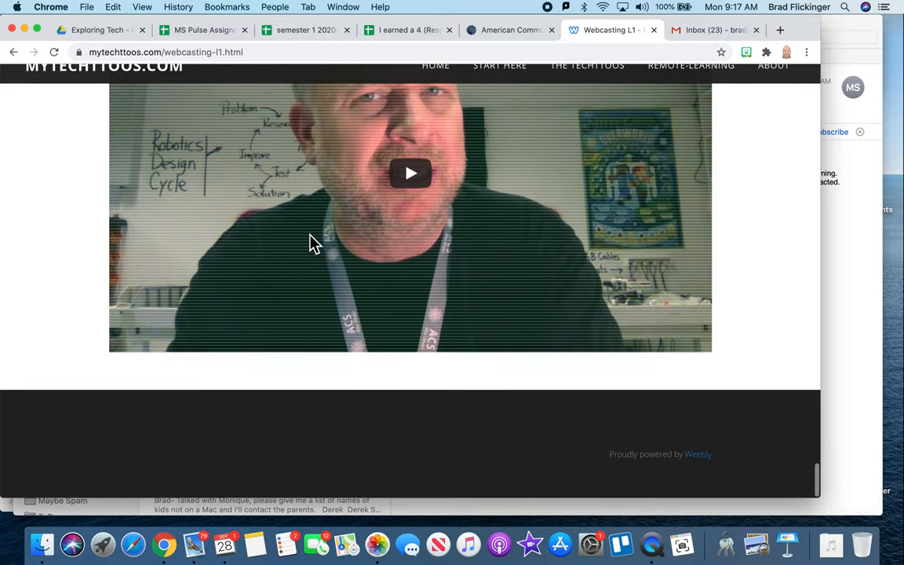
Step: Scroll through the embedded tutorial videos down to 'How to transfer video from SD Card to iMovie'
scroll("up", 3)
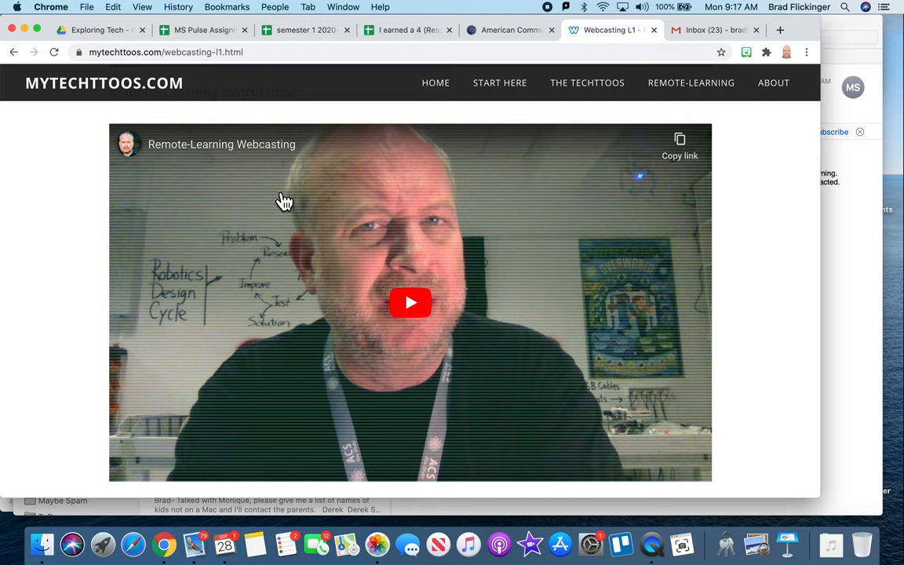
mouse_move(276, 176)
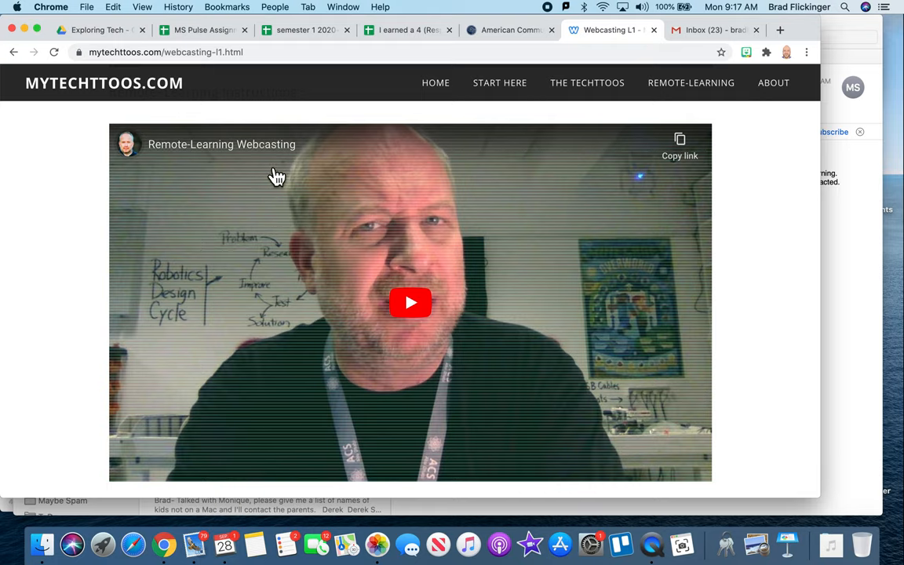
scroll("down", 3)
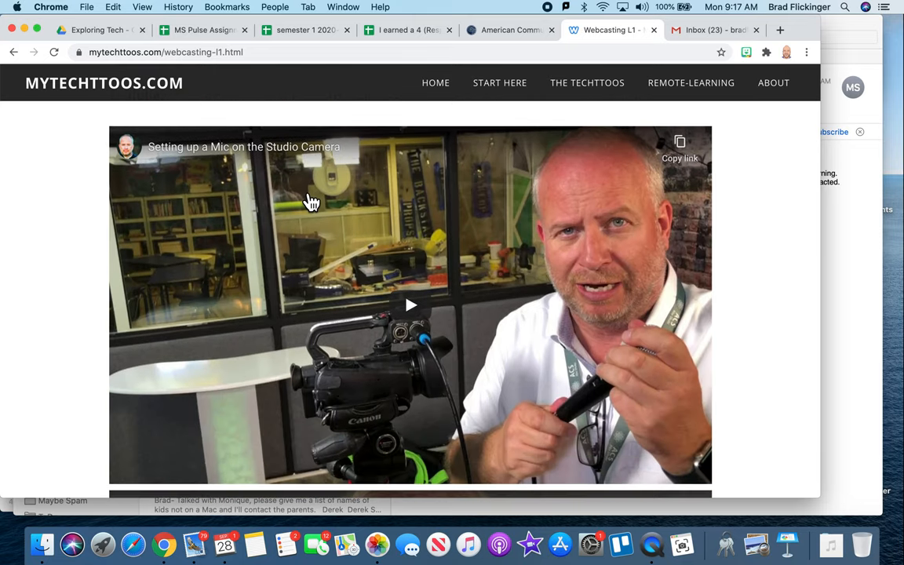
mouse_move(328, 181)
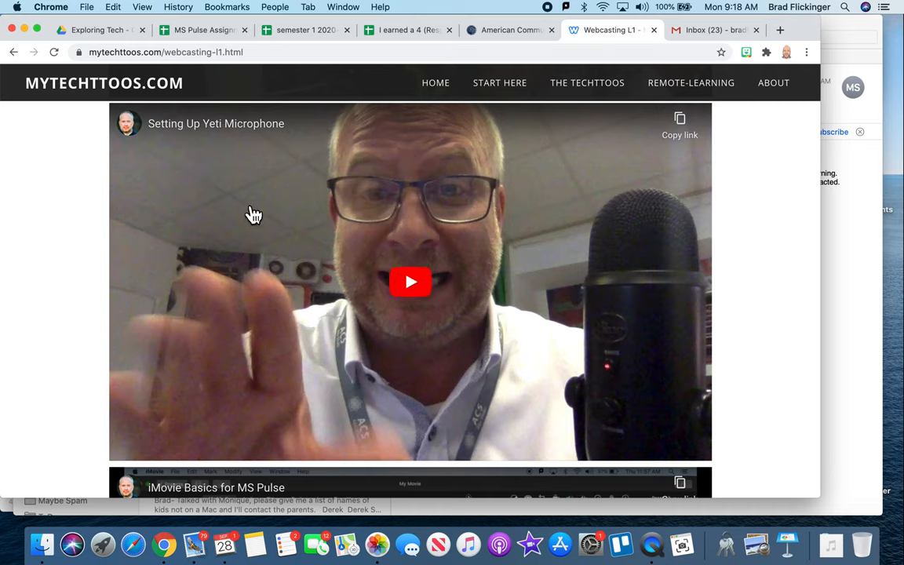
scroll("down", 3)
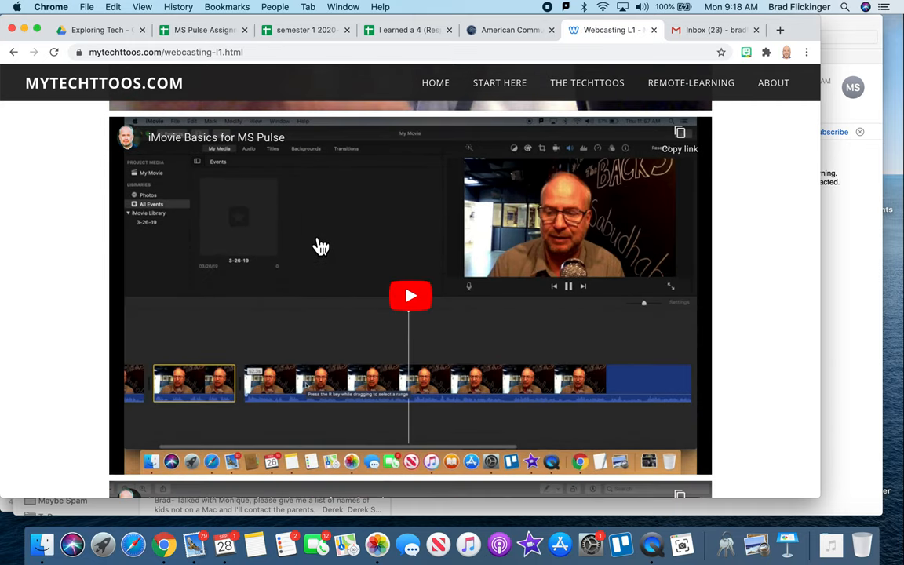
scroll("down", 3)
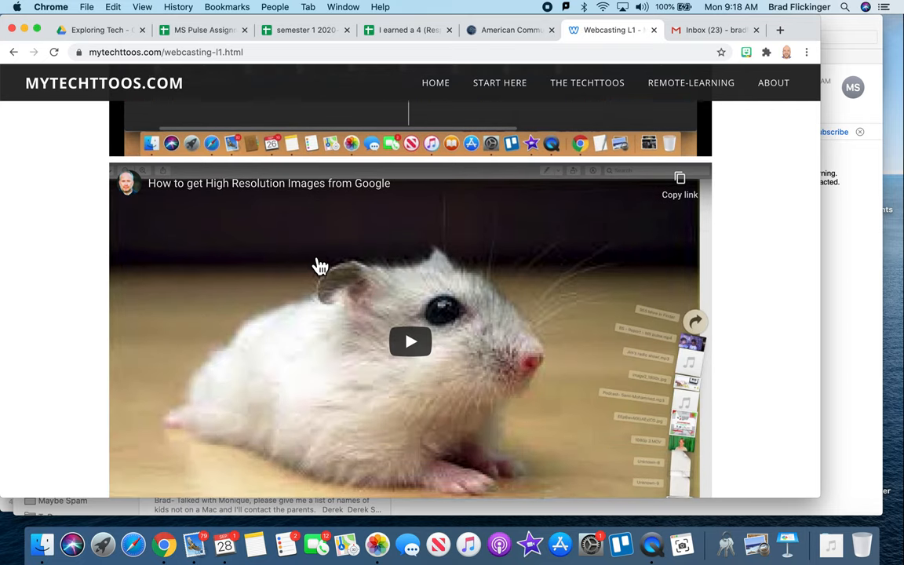
mouse_move(323, 232)
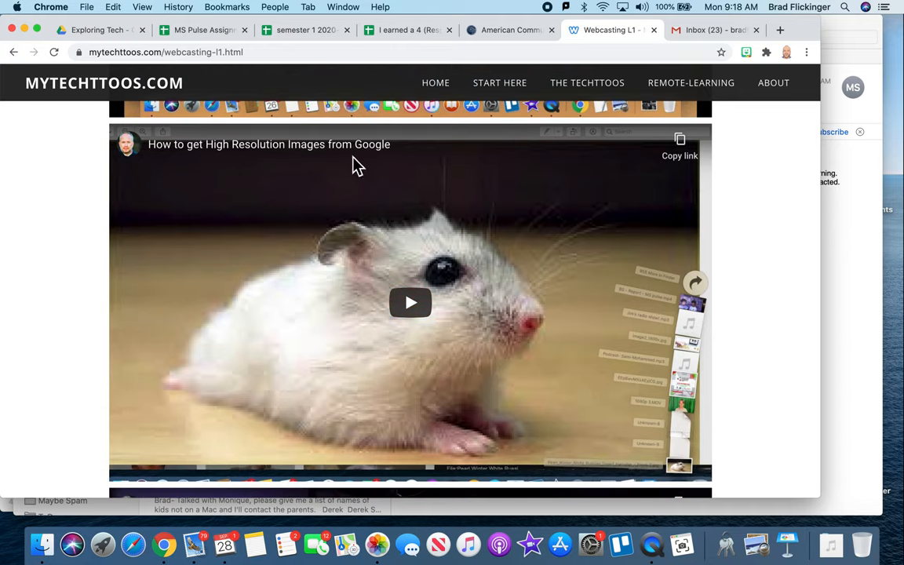
scroll("down", 3)
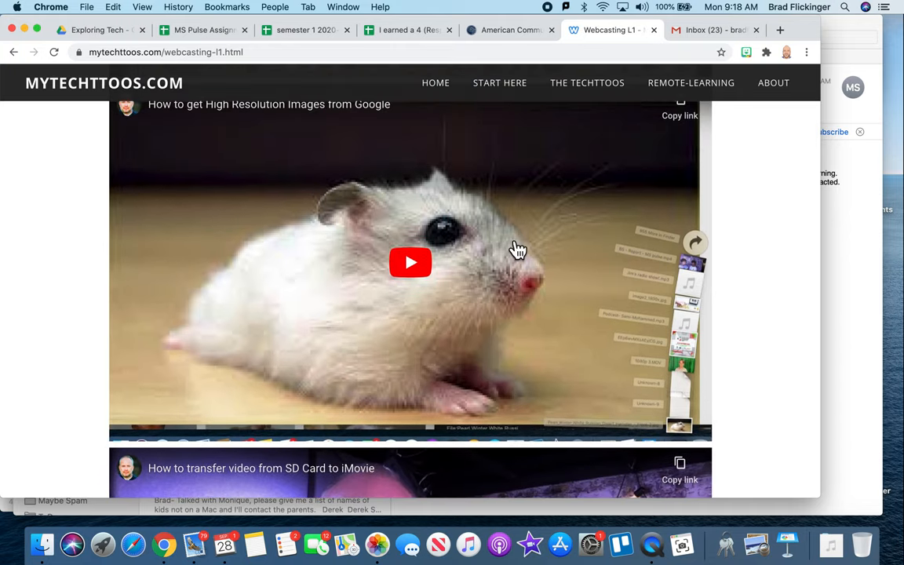
mouse_move(481, 229)
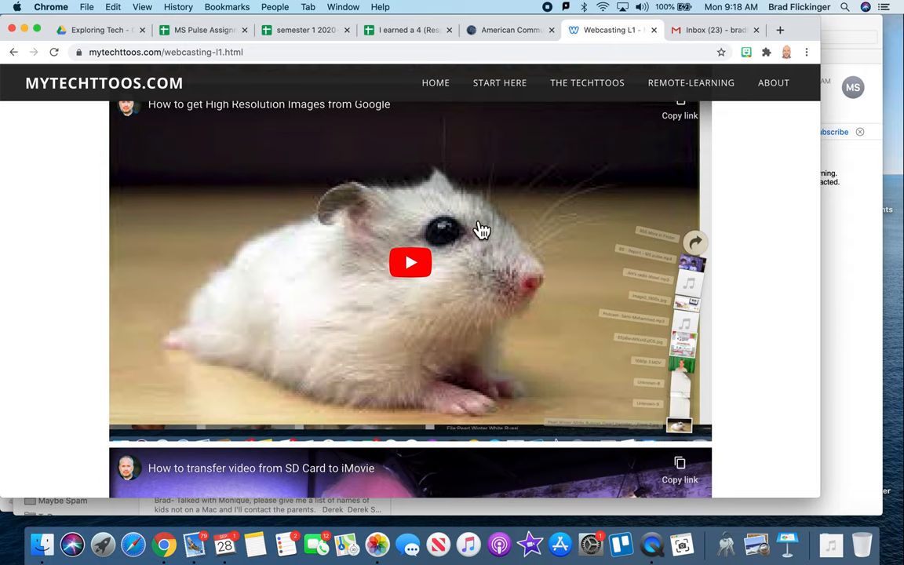
scroll("down", 3)
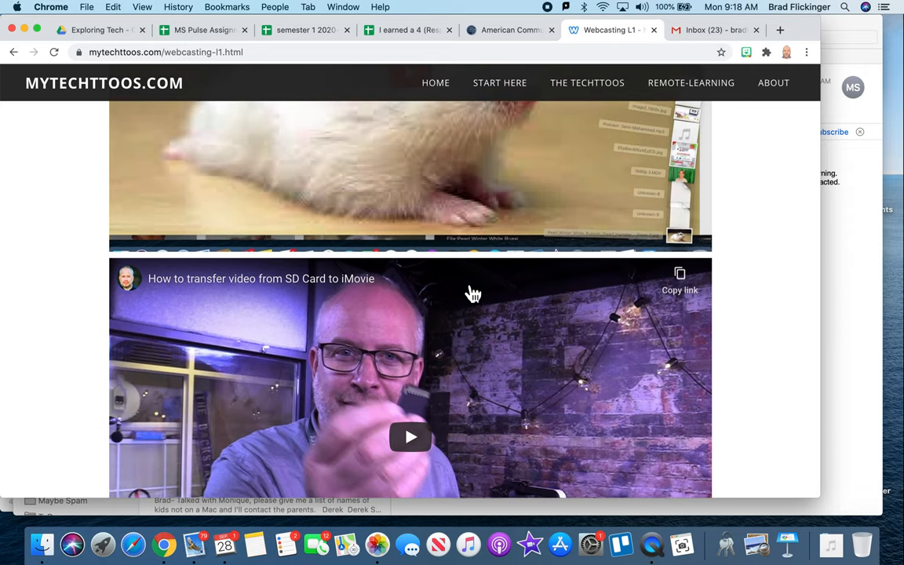
scroll("down", 3)
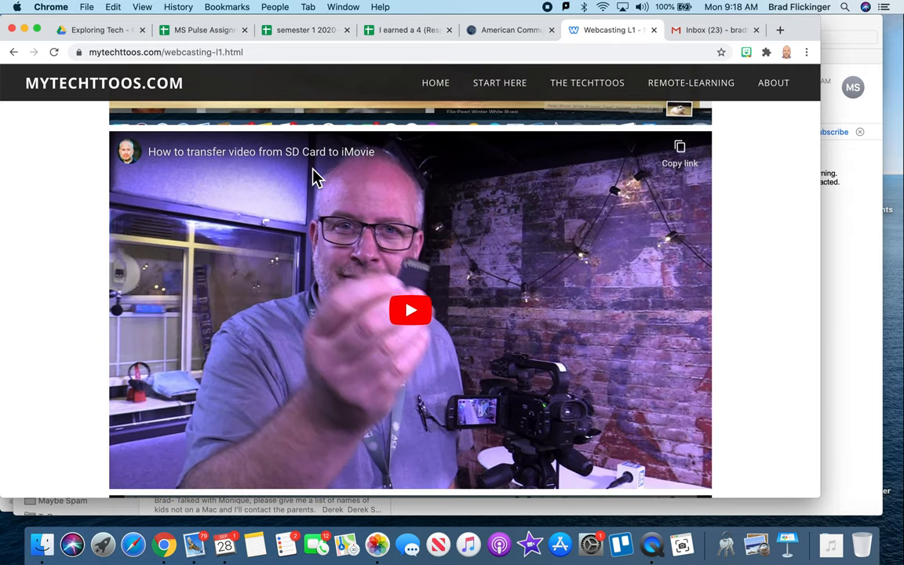
scroll("down", 3)
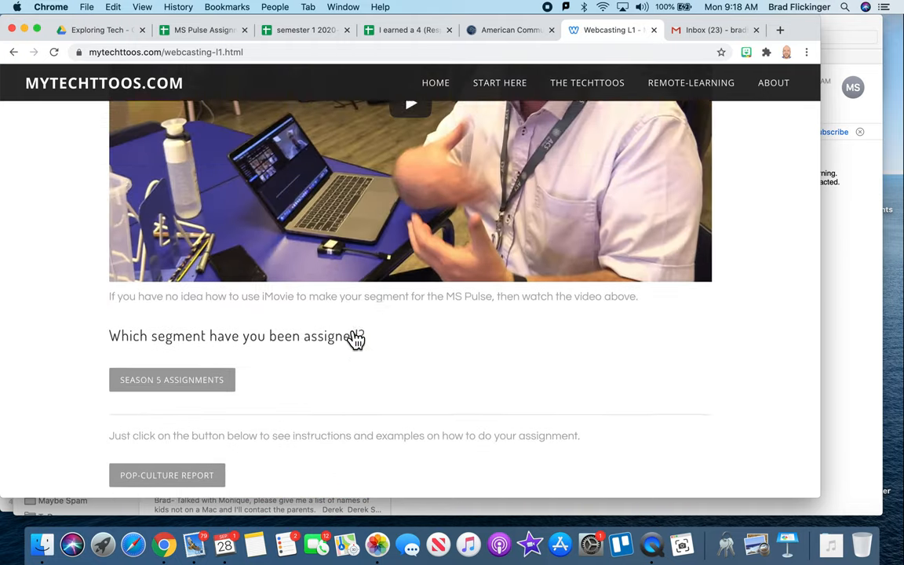
Step: Revisit the MS Pulse Basic Skills video, then scroll to 'Which segment have you been assigned?'
scroll("up", 3)
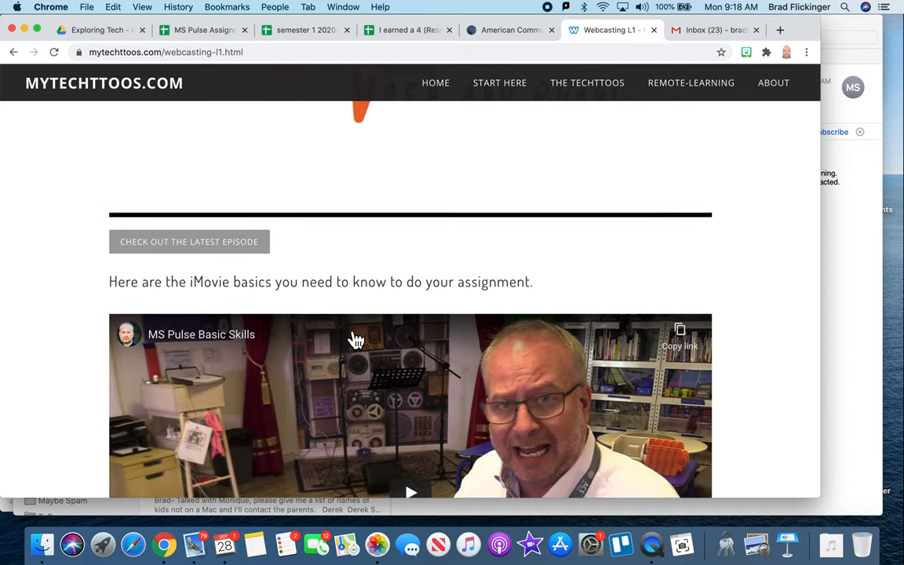
scroll("down", 3)
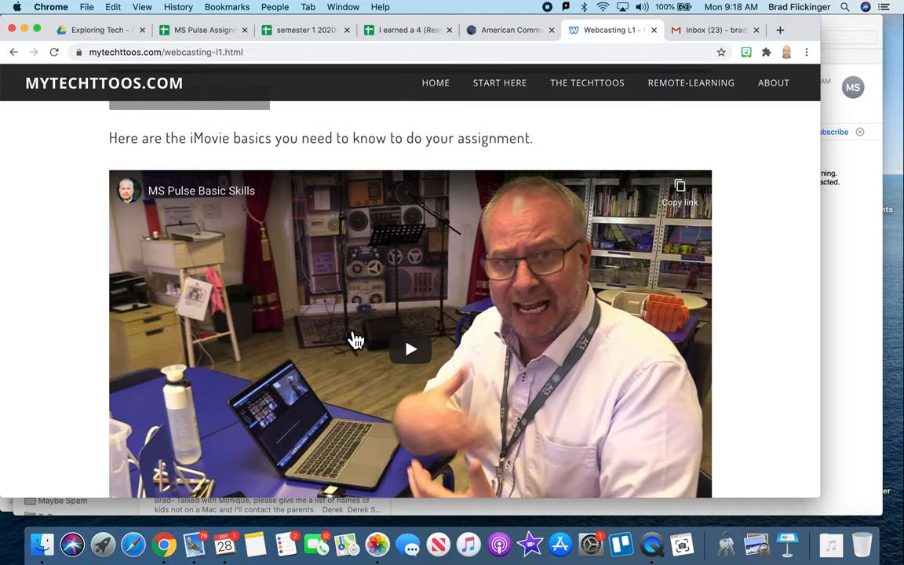
scroll("down", 3)
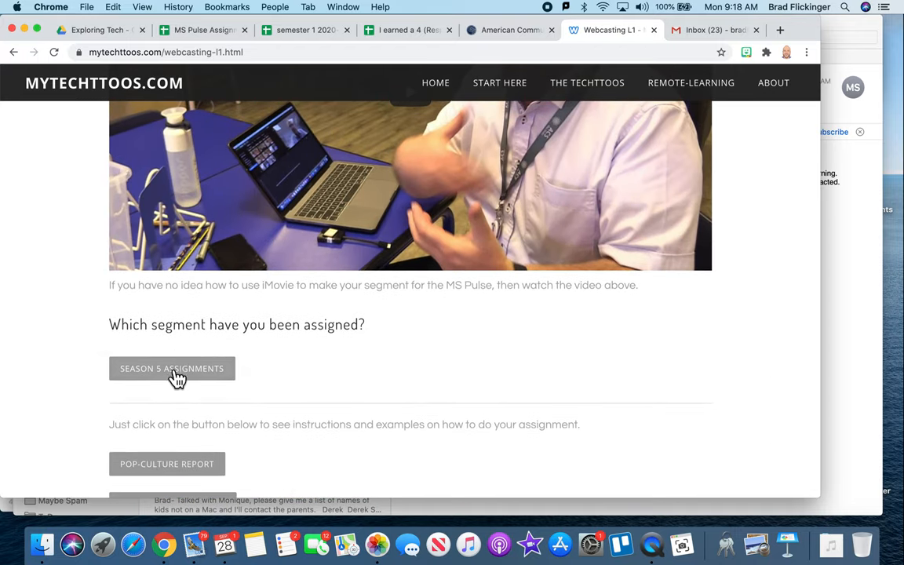
mouse_move(198, 385)
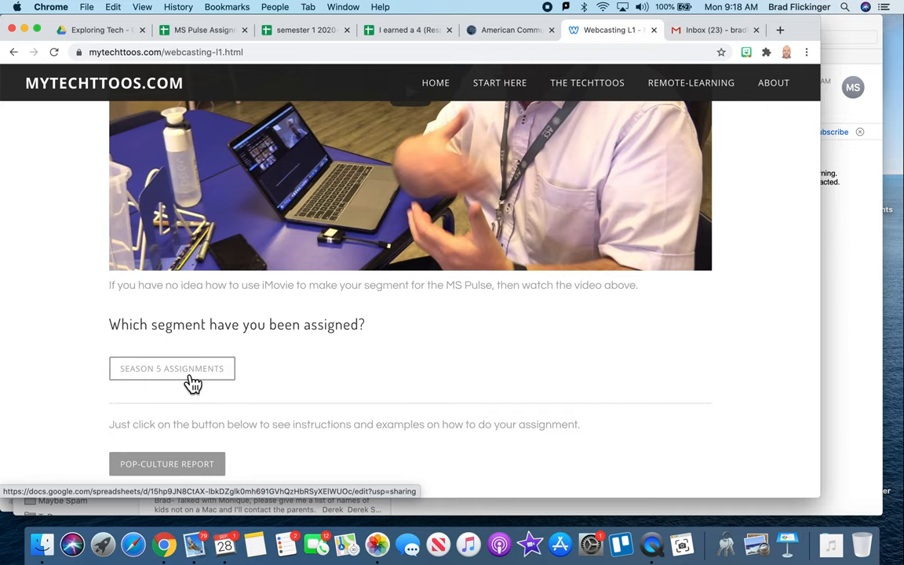
Step: Open the Season 5 Assignments sheet and pick out the Episode 3 Student Interview entry
left_click(171, 367)
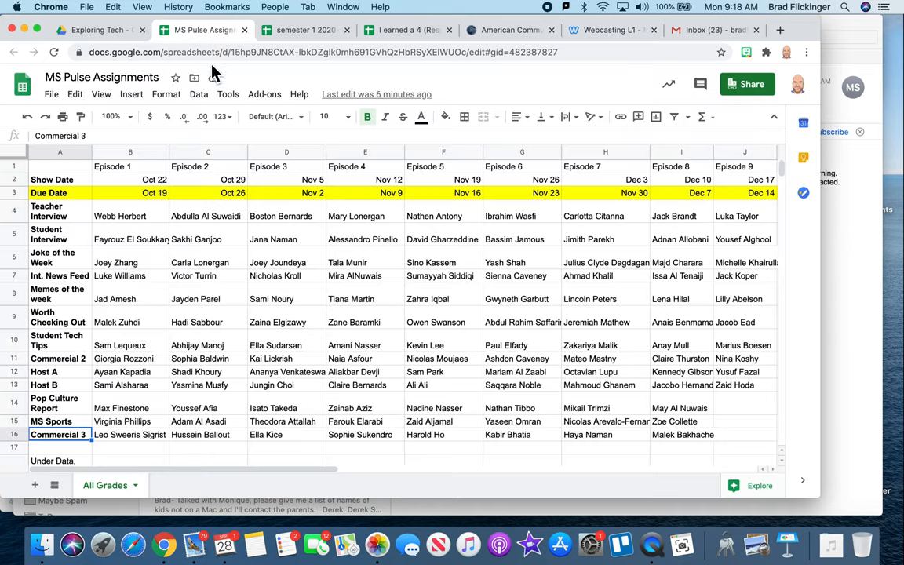
mouse_move(181, 317)
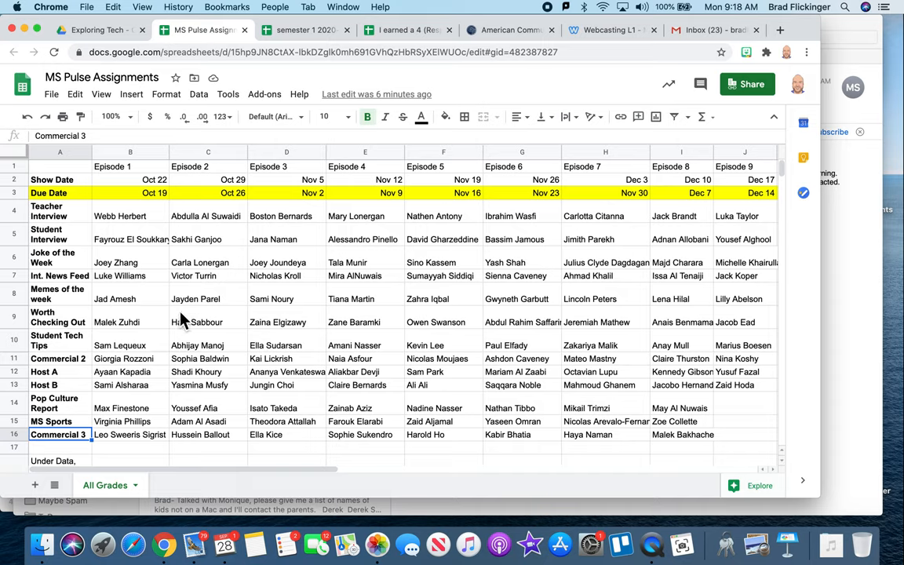
mouse_move(171, 198)
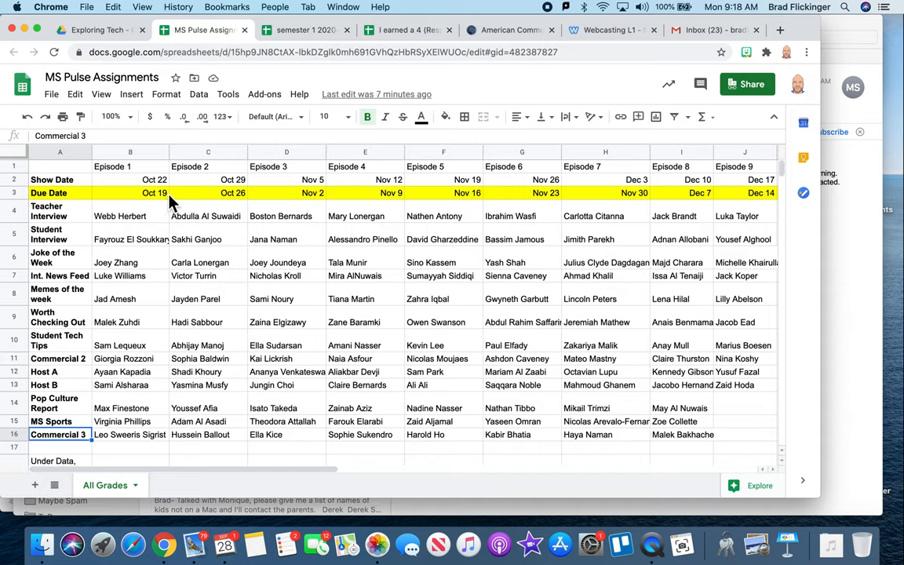
mouse_move(229, 202)
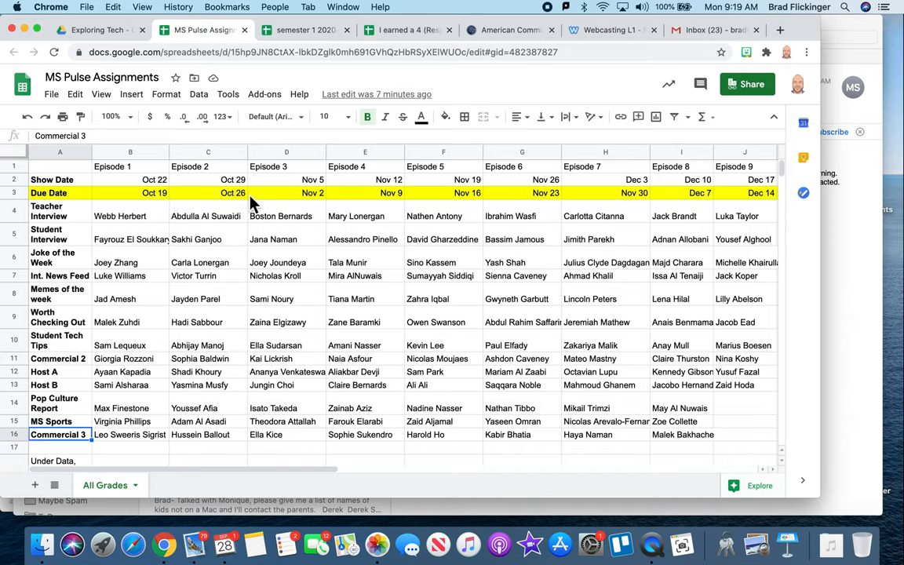
mouse_move(151, 244)
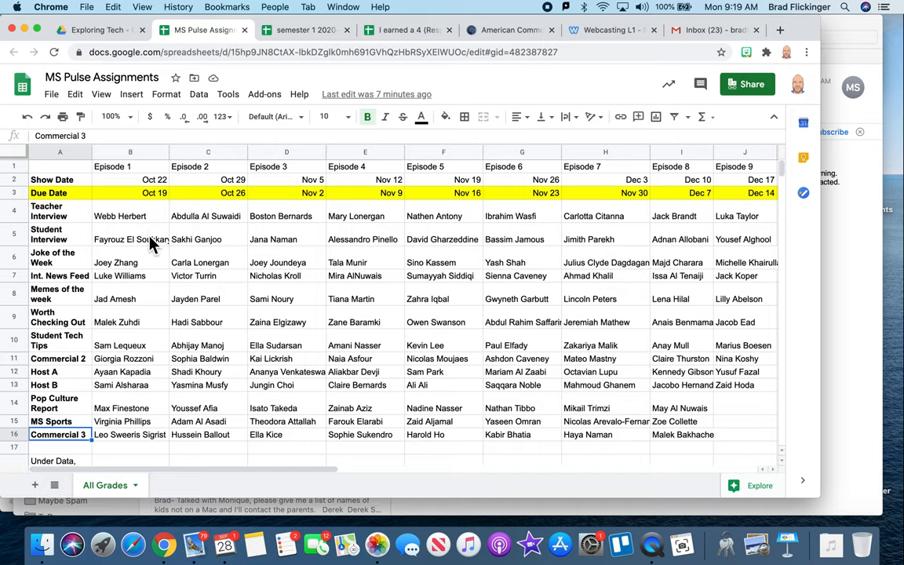
mouse_move(163, 192)
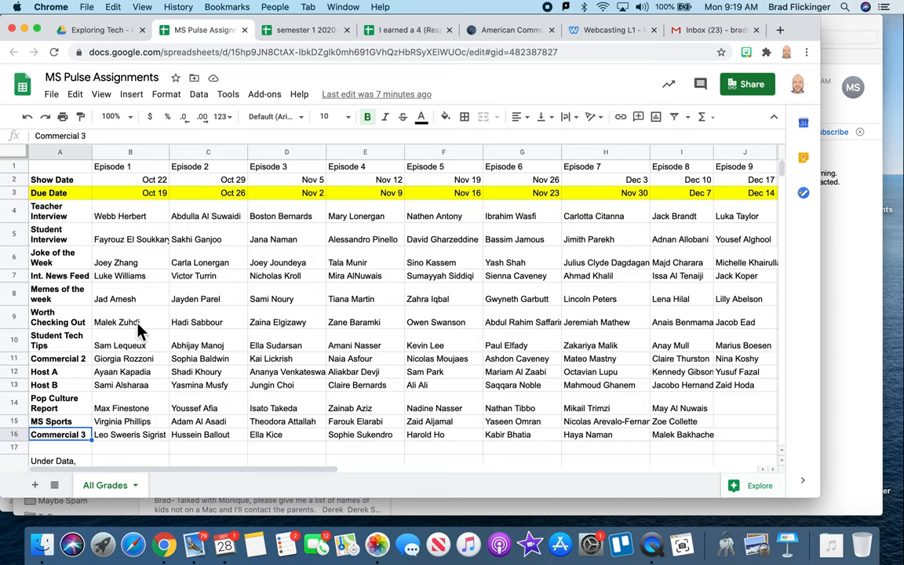
mouse_move(140, 375)
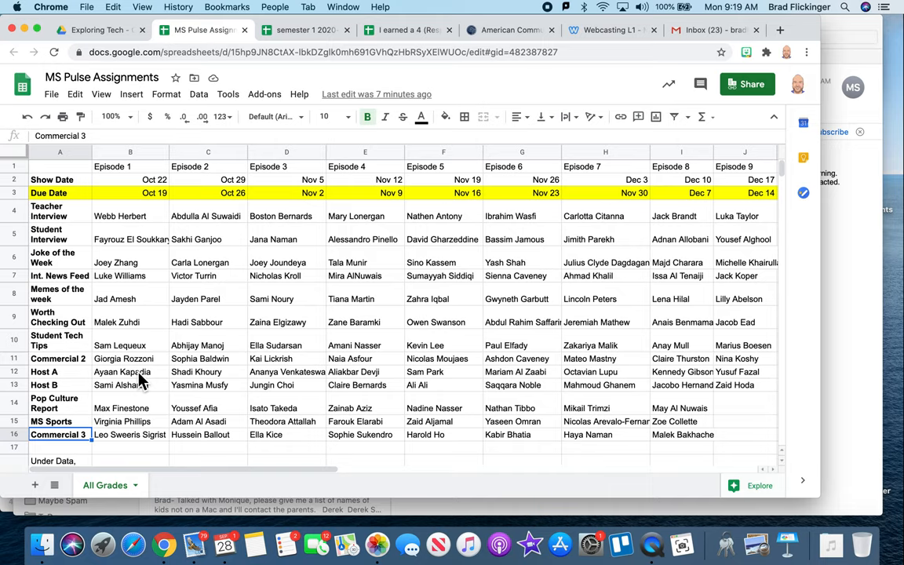
mouse_move(163, 194)
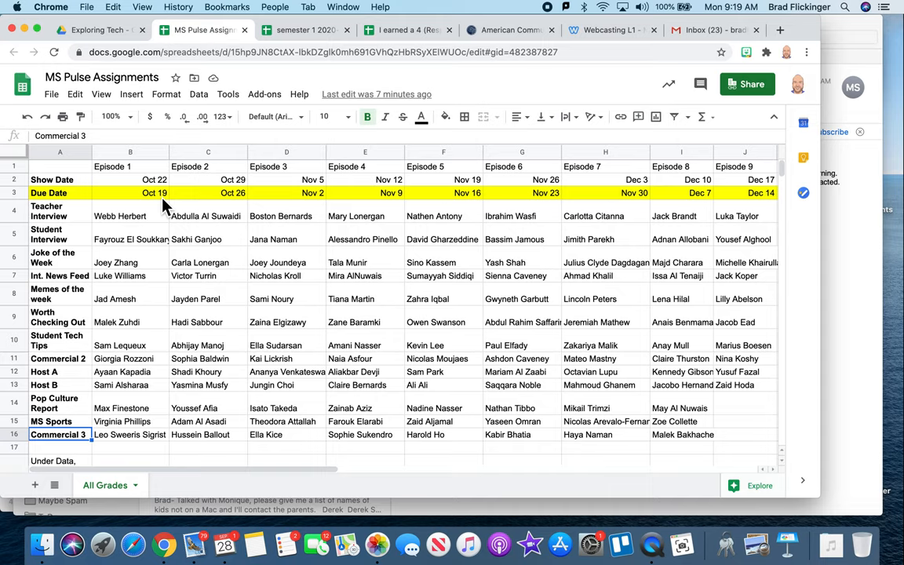
mouse_move(157, 332)
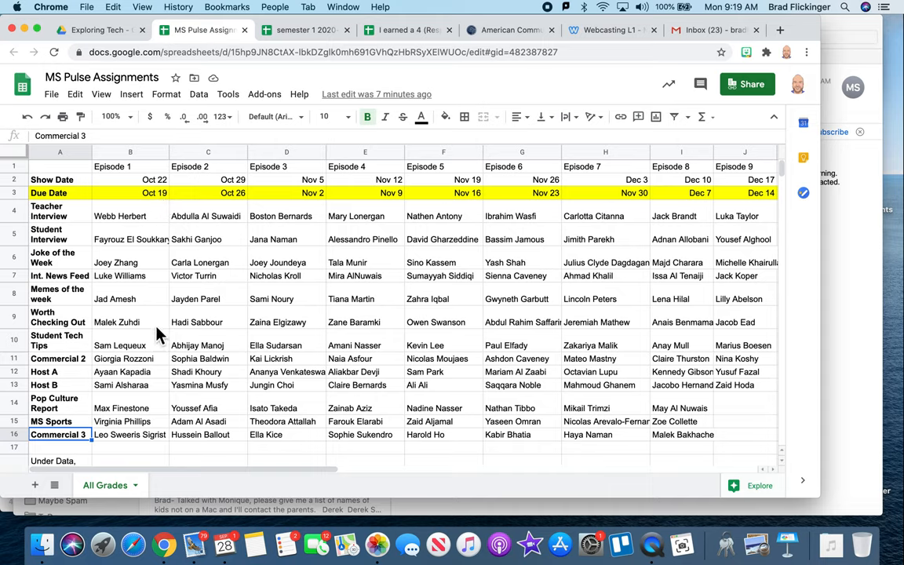
mouse_move(180, 346)
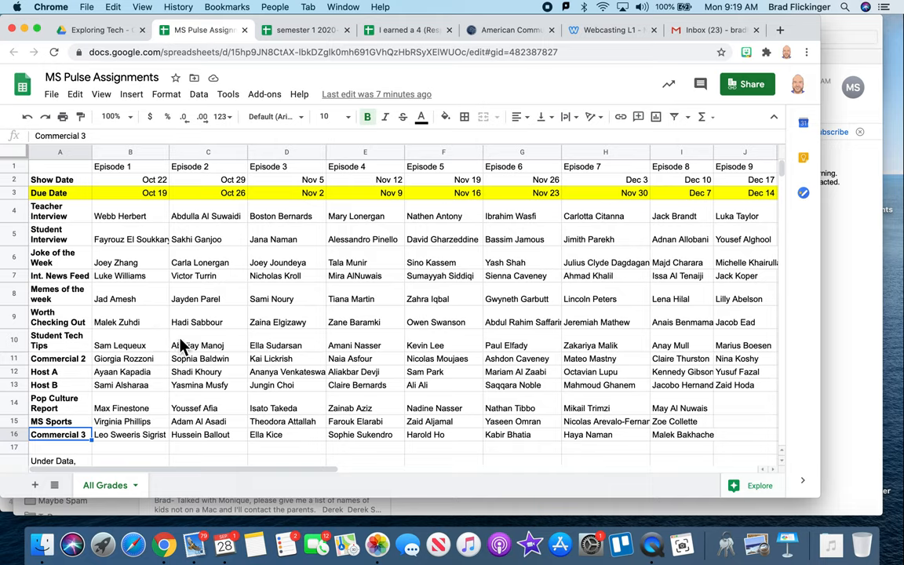
left_click(286, 238)
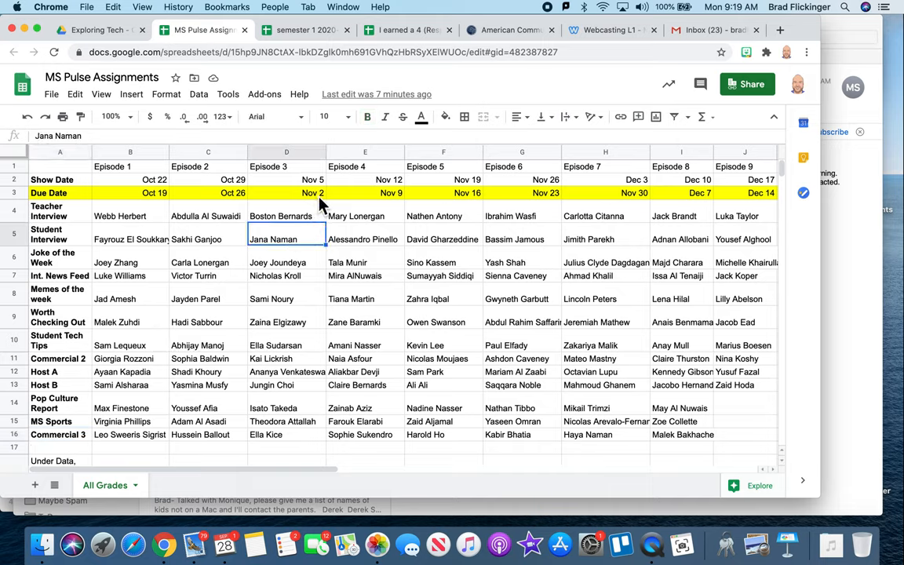
mouse_move(66, 245)
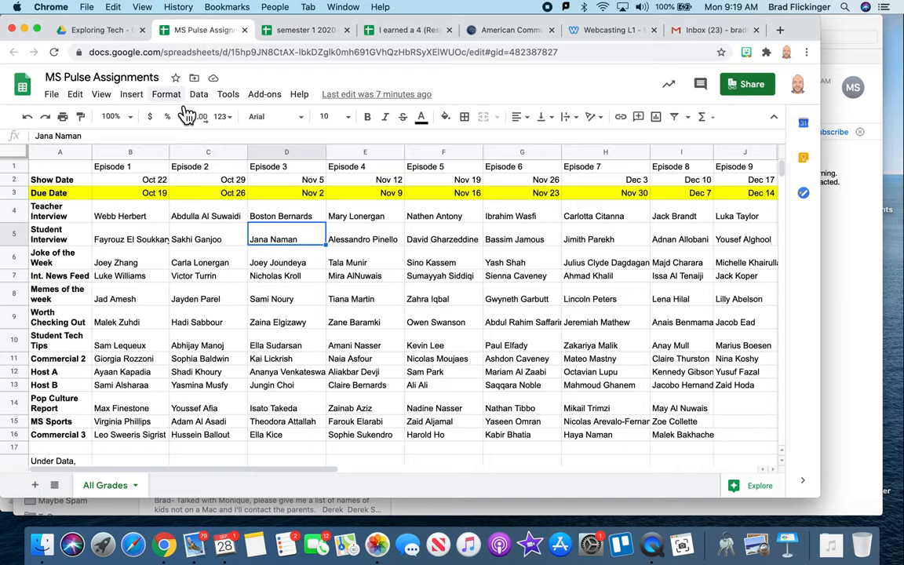
Step: Return to the Webcasting tab and scroll to its segment instruction links, down to Commercial 1
left_click(98, 30)
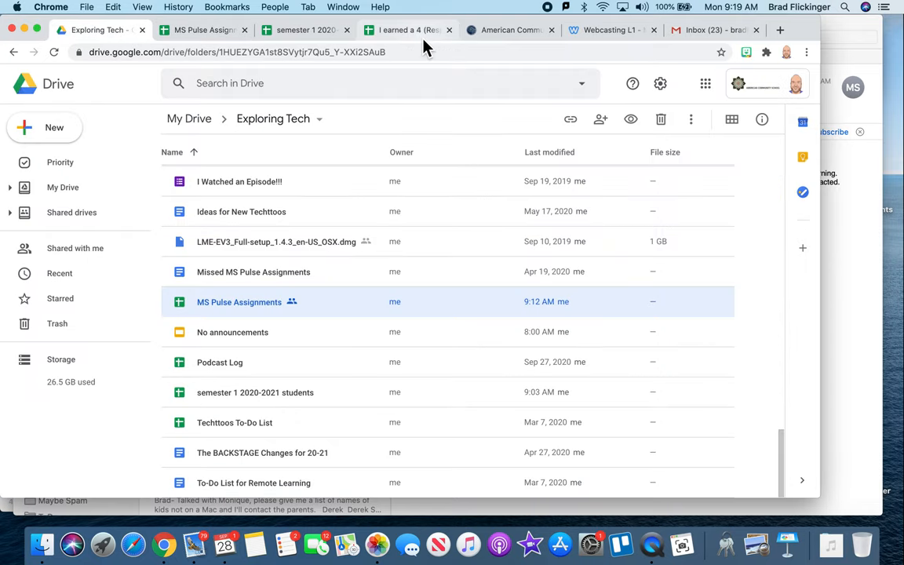
left_click(612, 30)
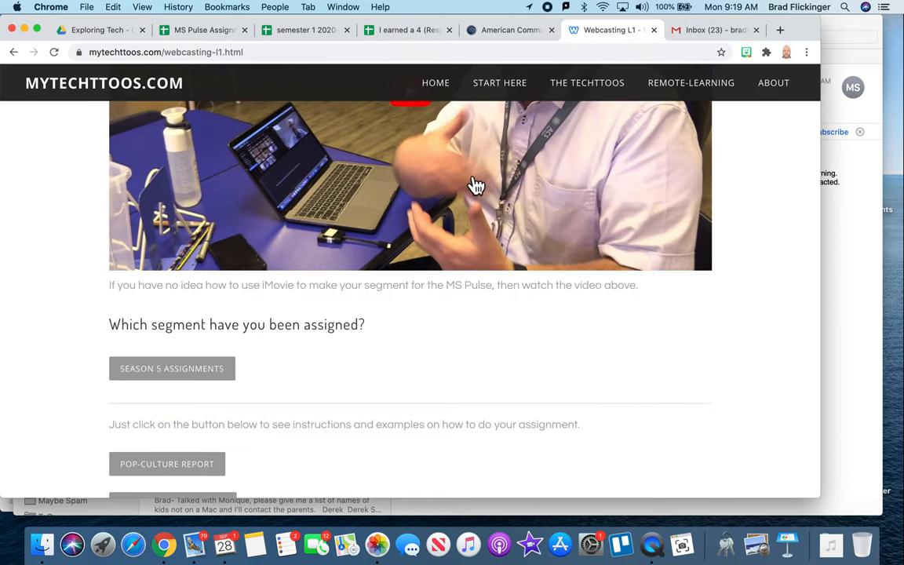
scroll("down", 3)
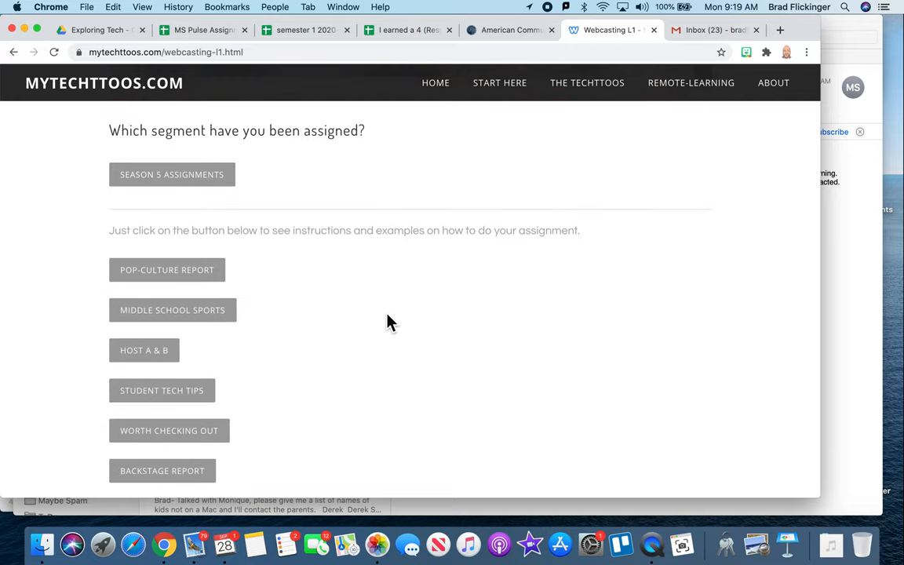
scroll("down", 3)
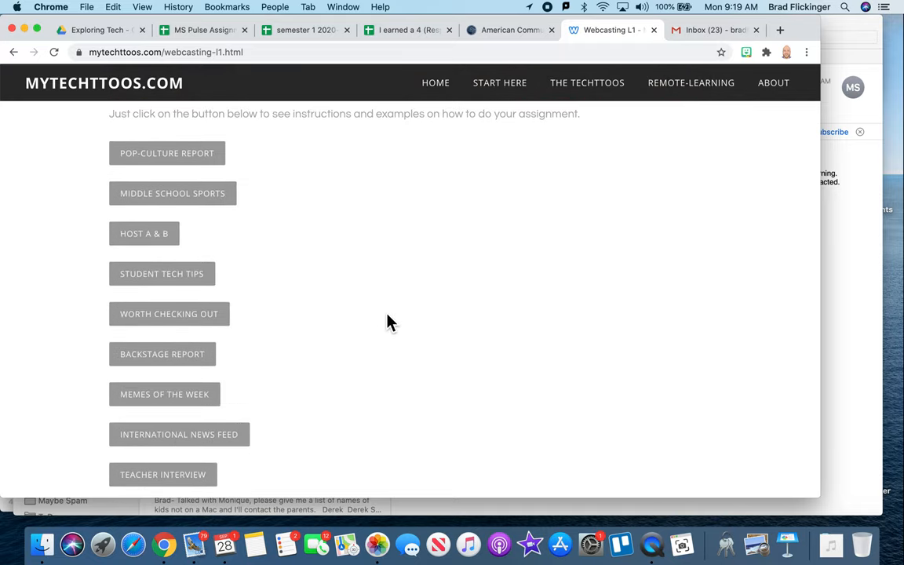
scroll("down", 3)
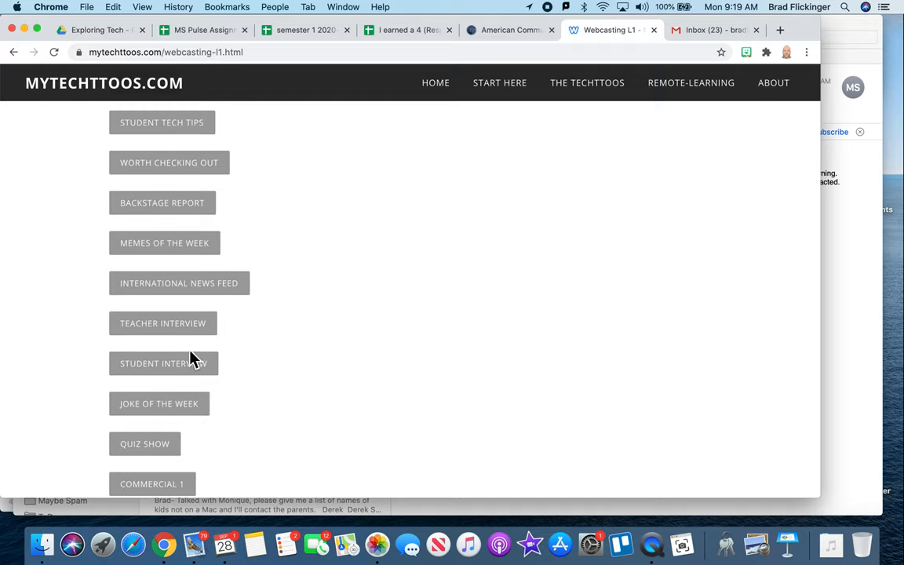
Step: Open the Student Interview instructions page and read through its steps
left_click(164, 362)
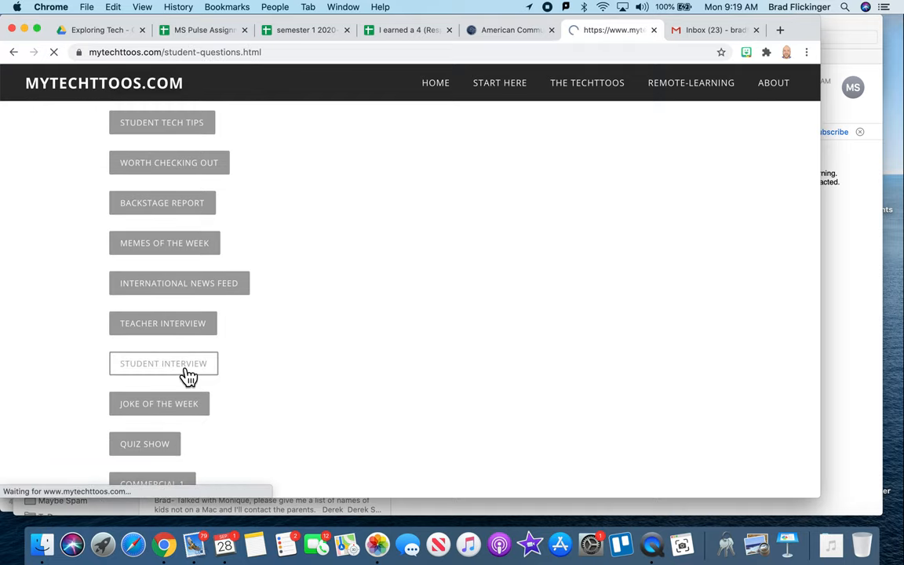
left_click(163, 364)
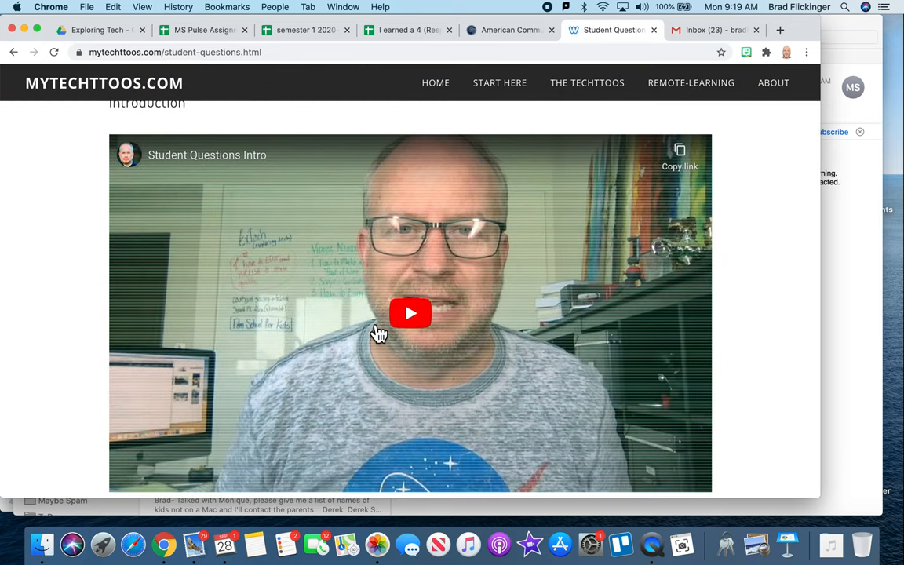
scroll("down", 3)
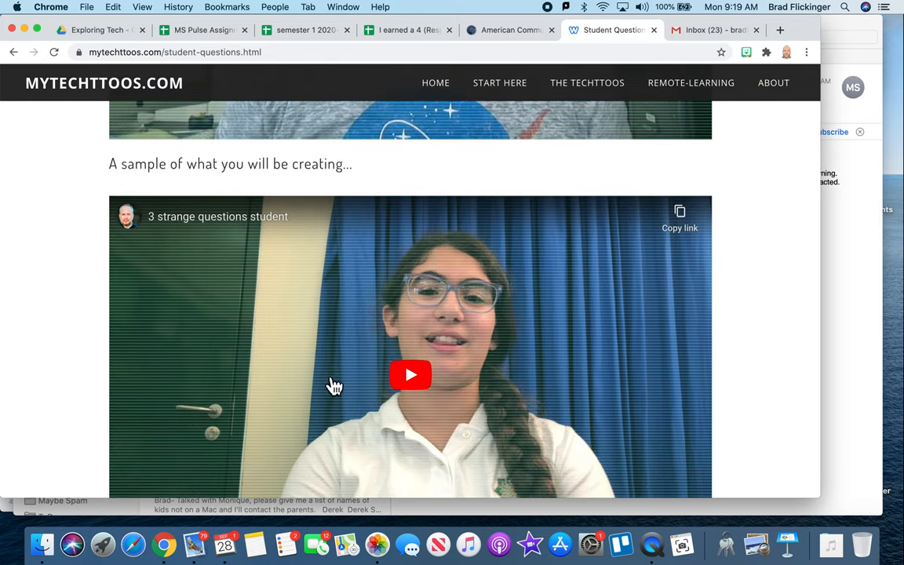
scroll("down", 3)
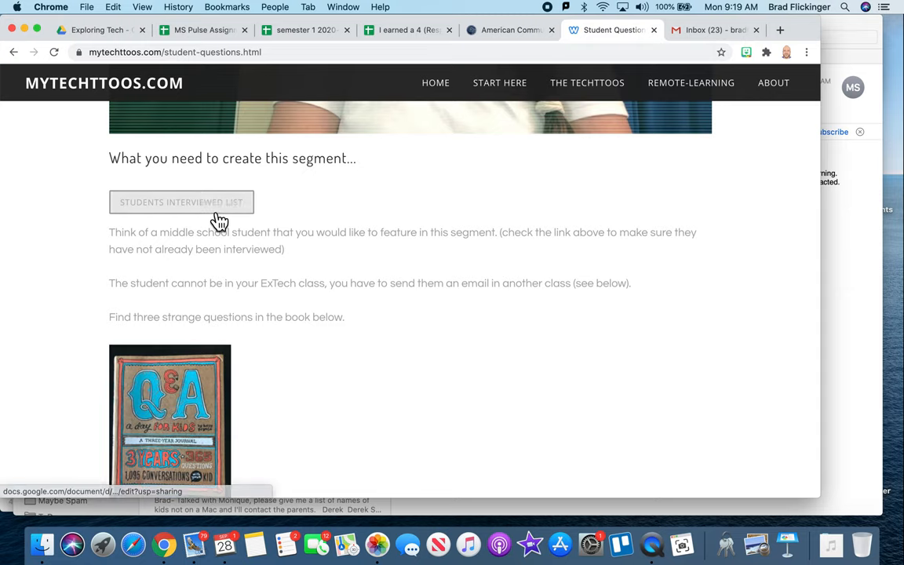
scroll("down", 3)
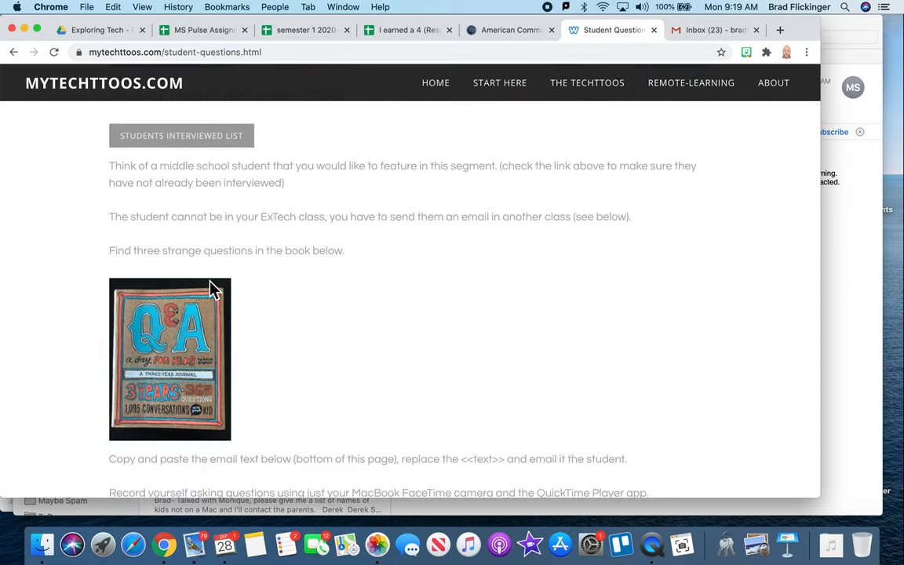
scroll("down", 3)
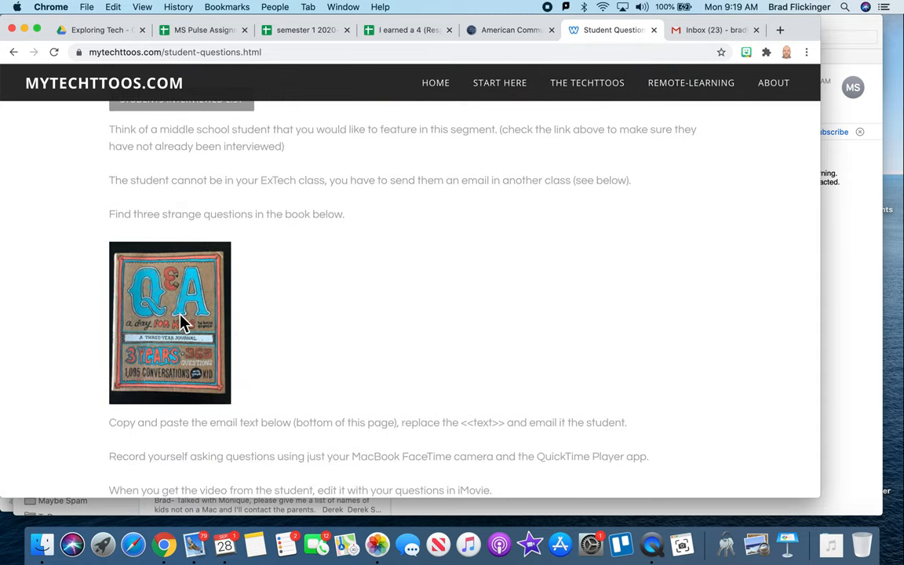
Step: Continue down to the Training tutorials section, then return to the MS Pulse Assignments sheet
scroll("down", 3)
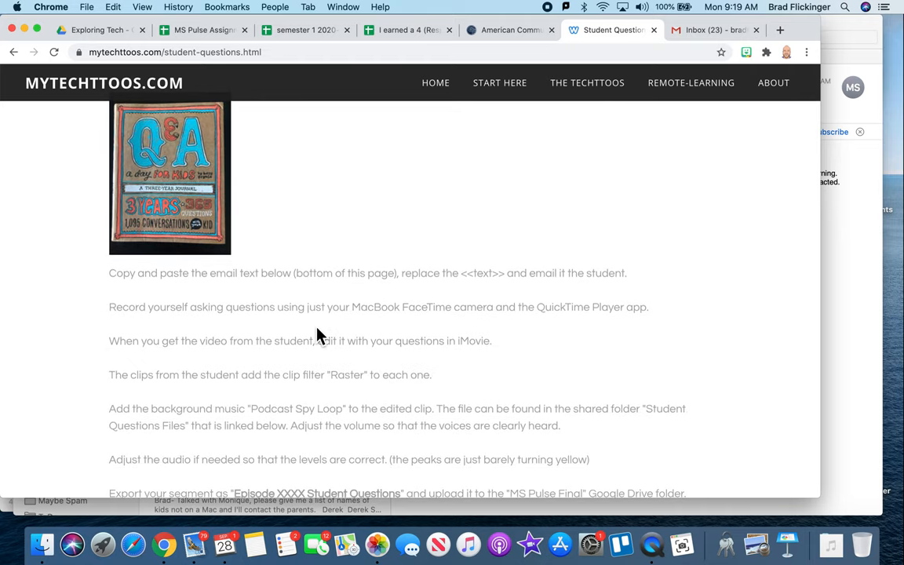
scroll("down", 3)
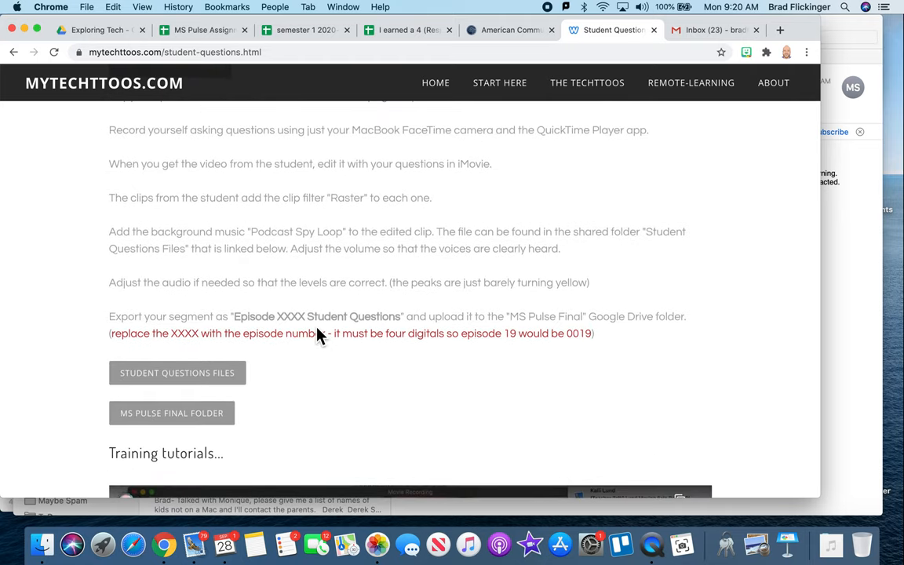
scroll("down", 3)
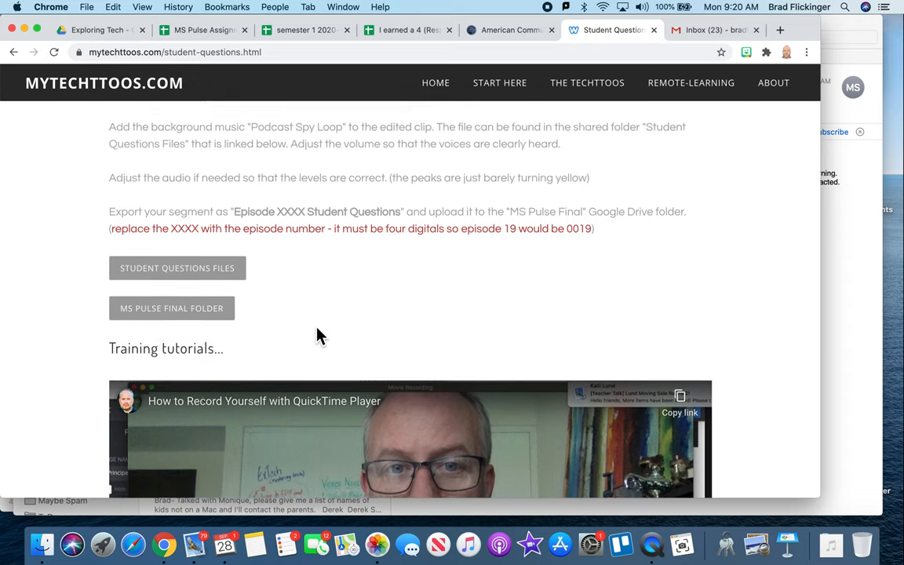
left_click(203, 30)
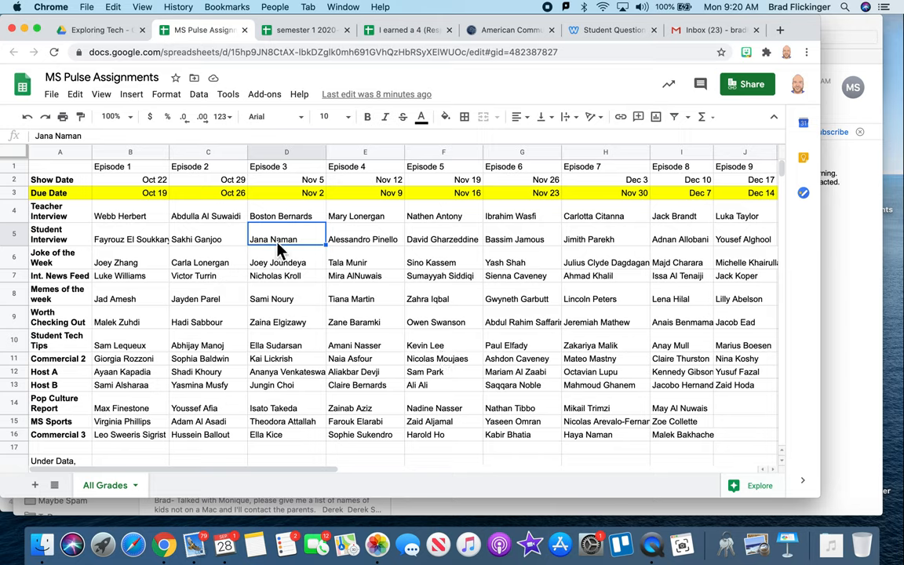
mouse_move(238, 232)
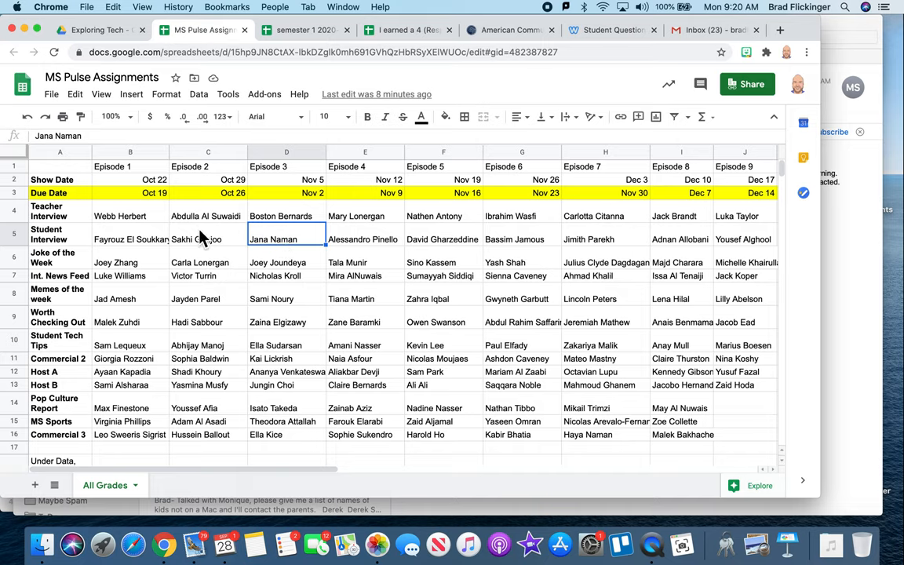
mouse_move(149, 248)
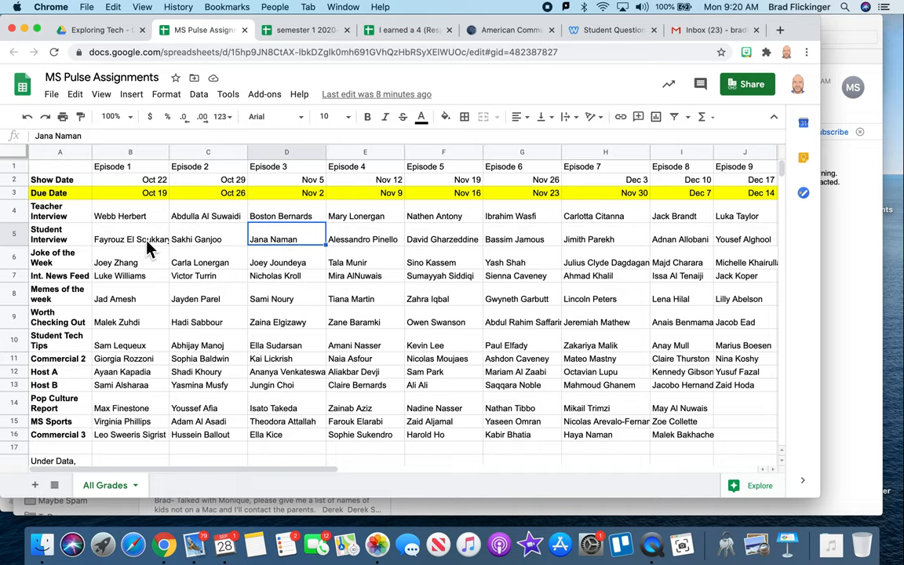
mouse_move(281, 260)
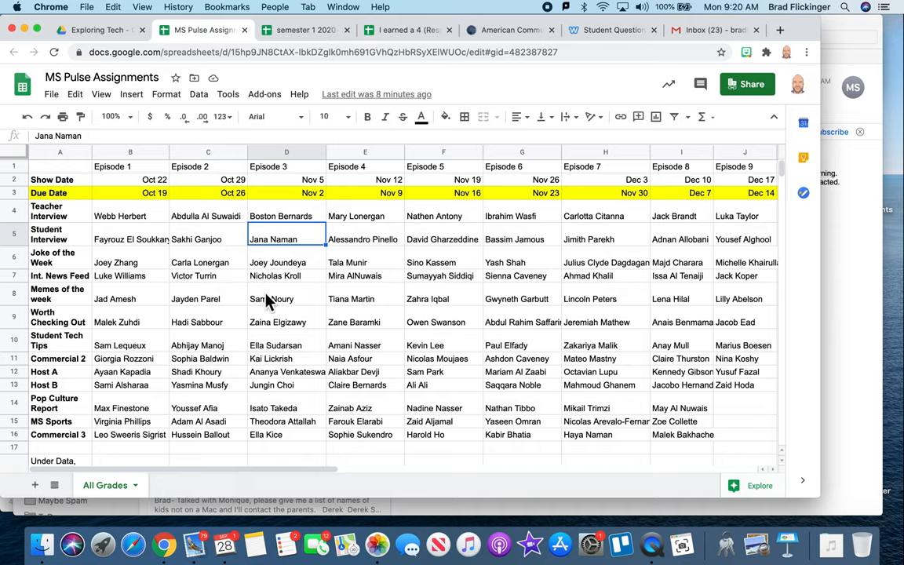
mouse_move(206, 273)
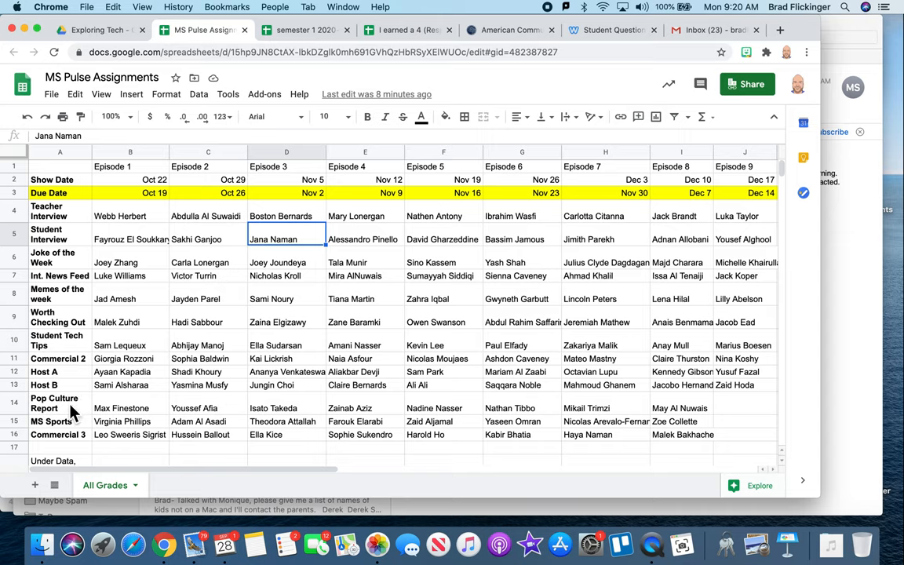
left_click(51, 420)
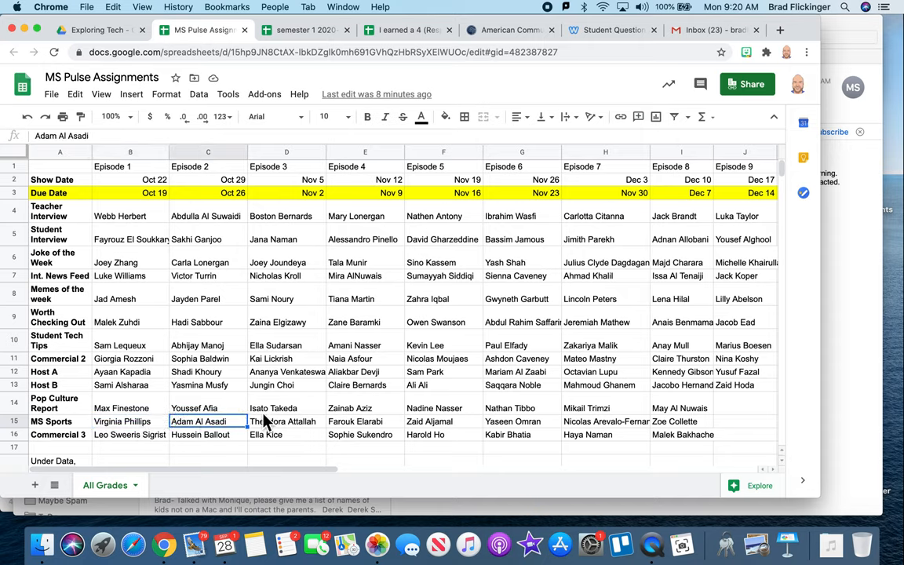
left_click(364, 421)
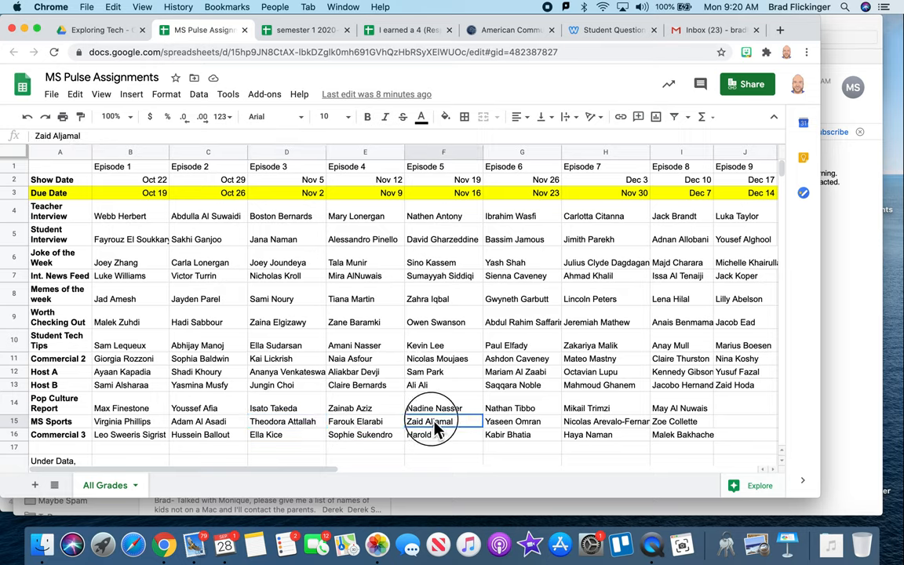
left_click(521, 421)
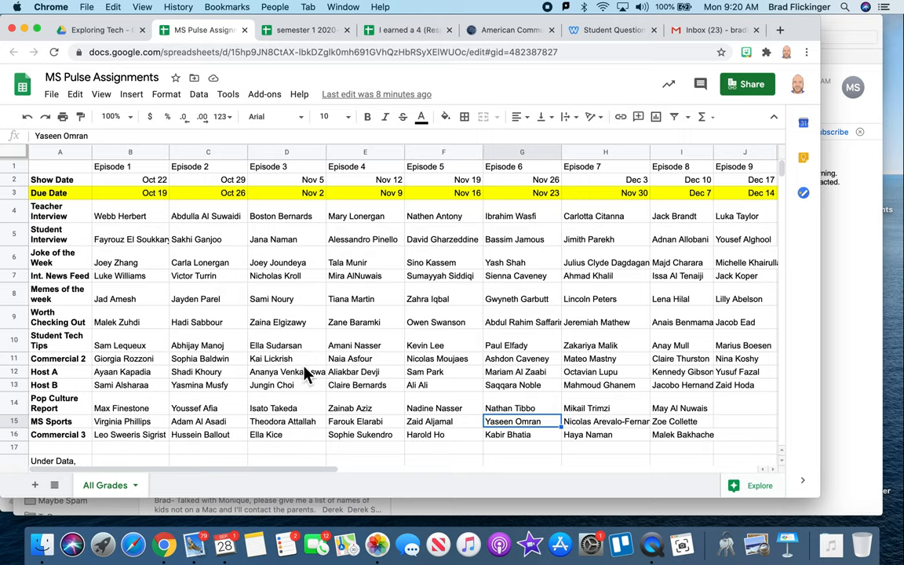
mouse_move(380, 136)
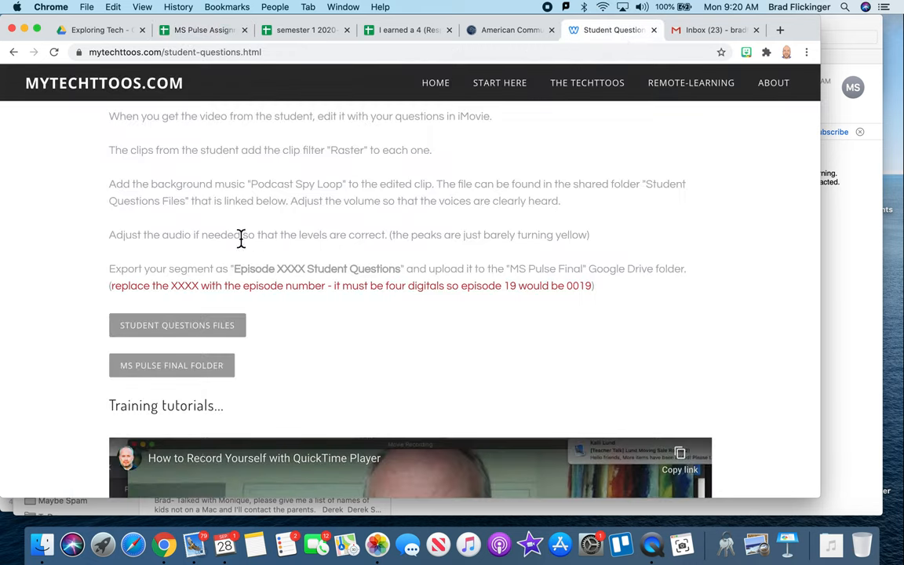
Step: Go to THE TECHTTOOS listing and reopen the Webcasting – The MS Pulse page
left_click(587, 82)
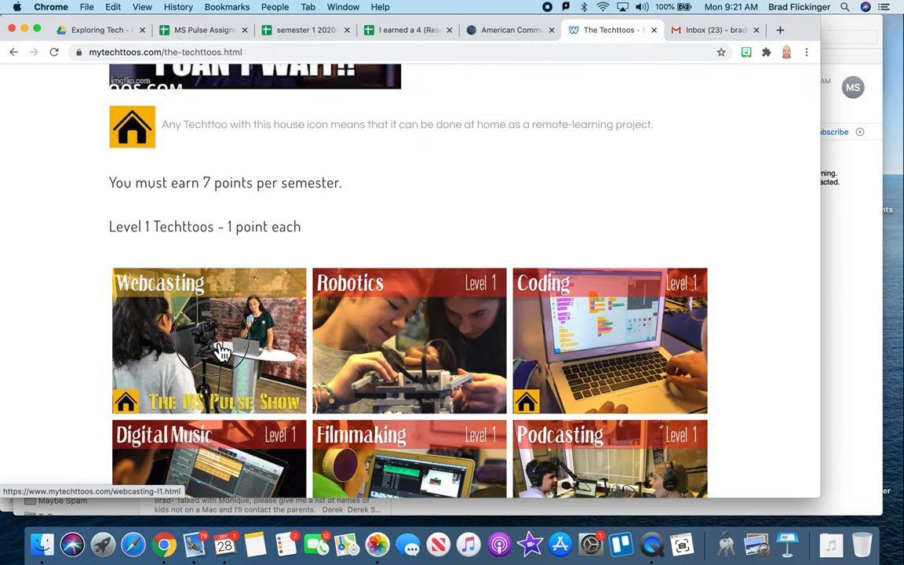
left_click(208, 339)
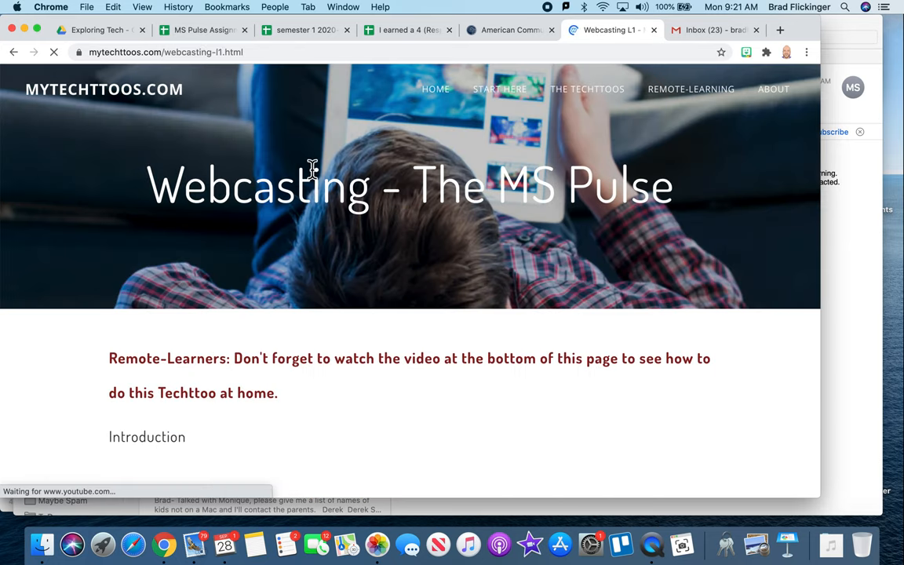
Step: In the Assignments sheet, point out the memes and news feed entries in cells G8, B7, G7 and F8
left_click(203, 30)
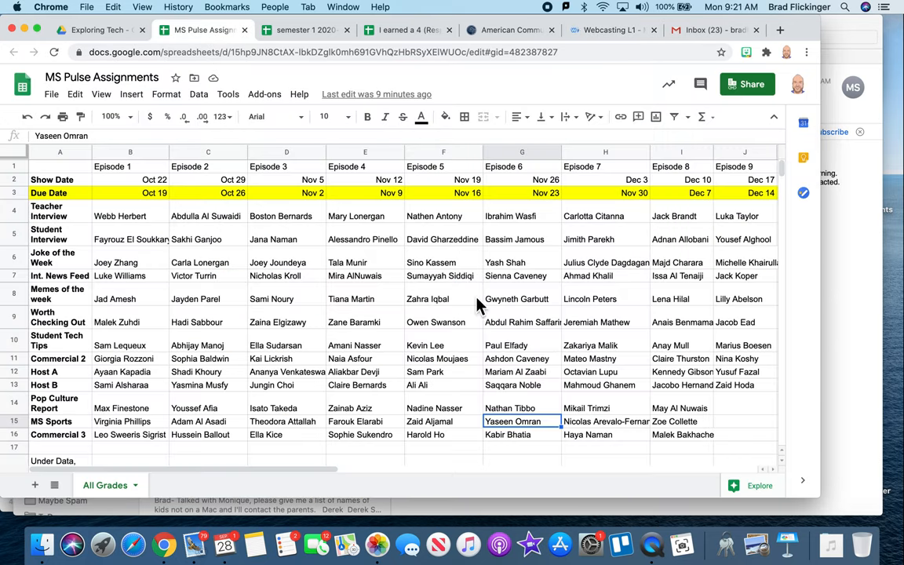
left_click(517, 298)
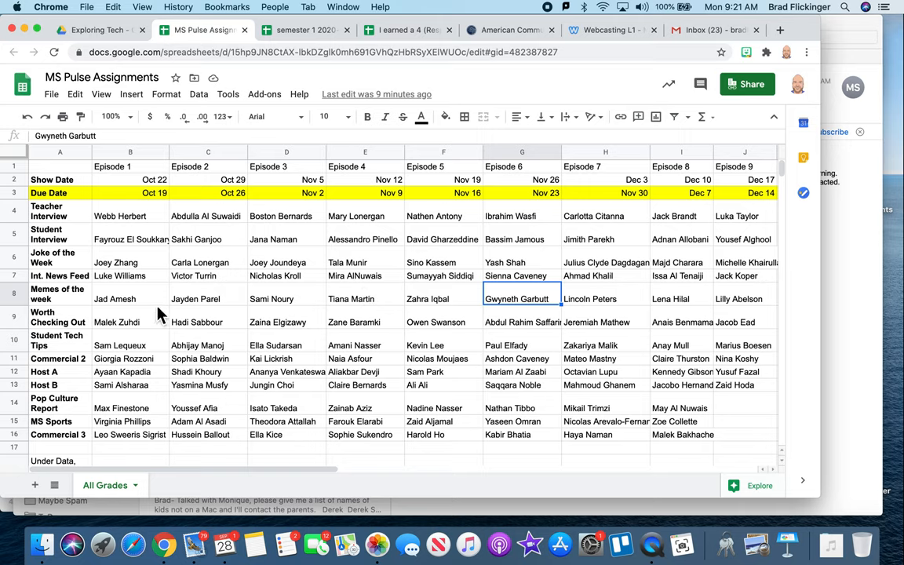
mouse_move(386, 306)
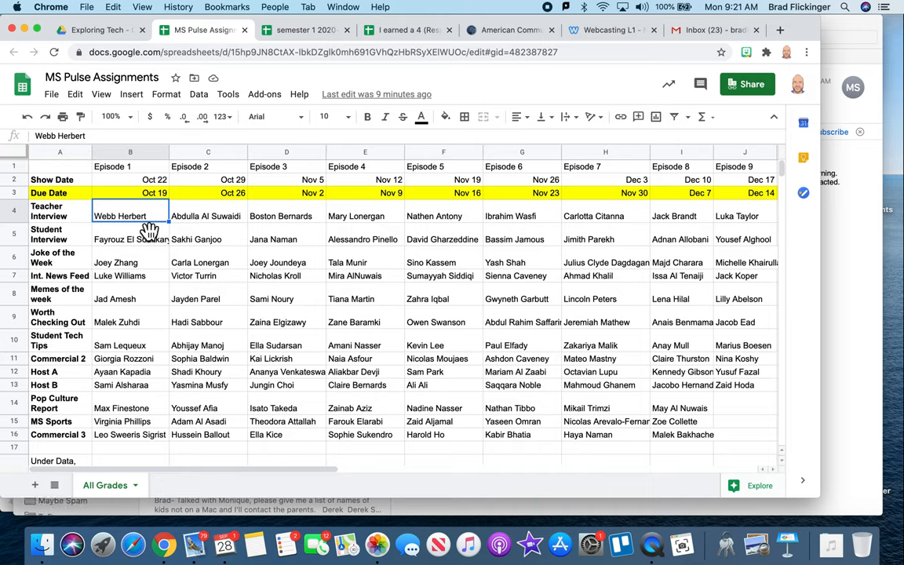
mouse_move(132, 348)
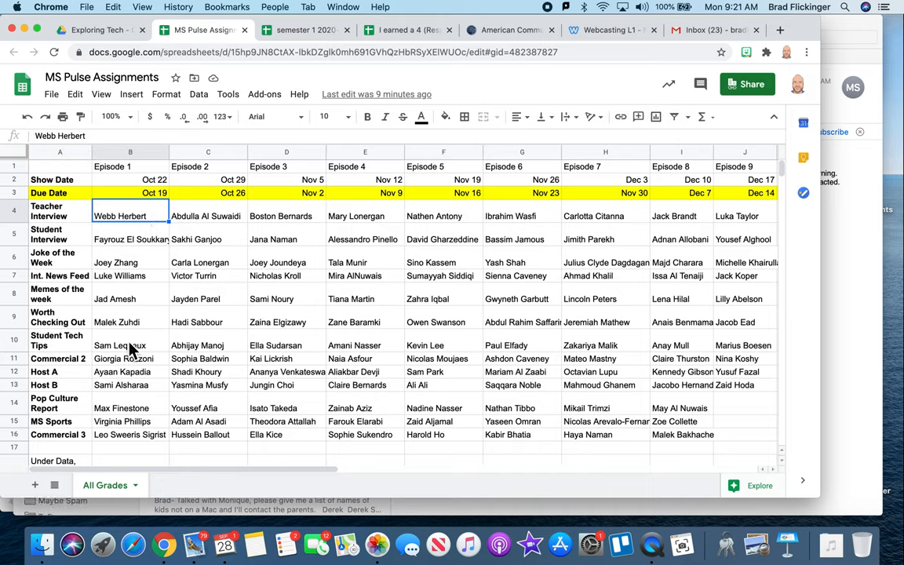
left_click(129, 276)
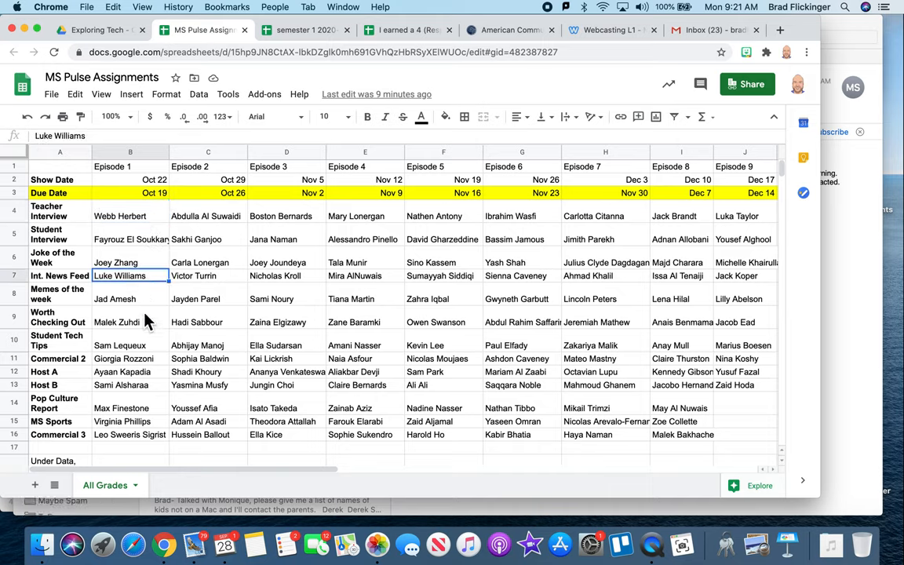
mouse_move(138, 398)
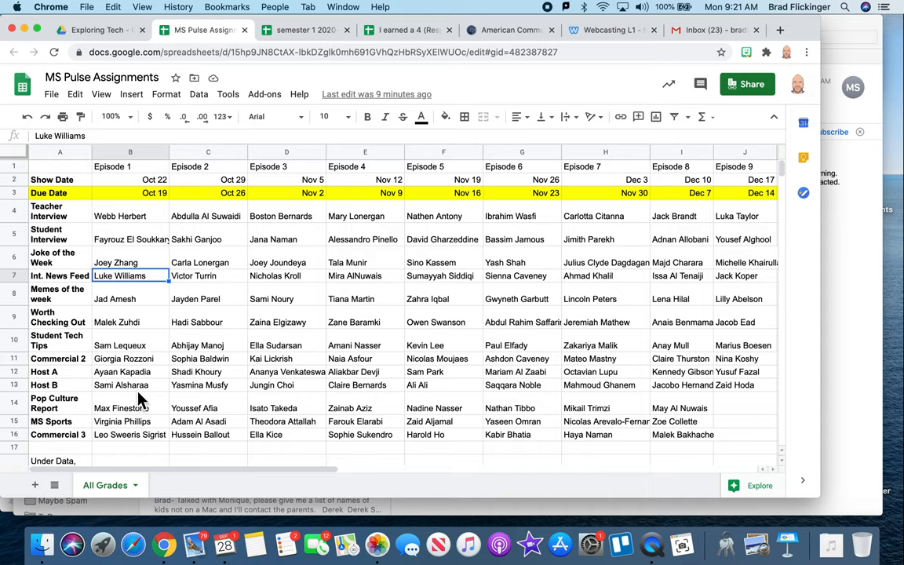
mouse_move(234, 342)
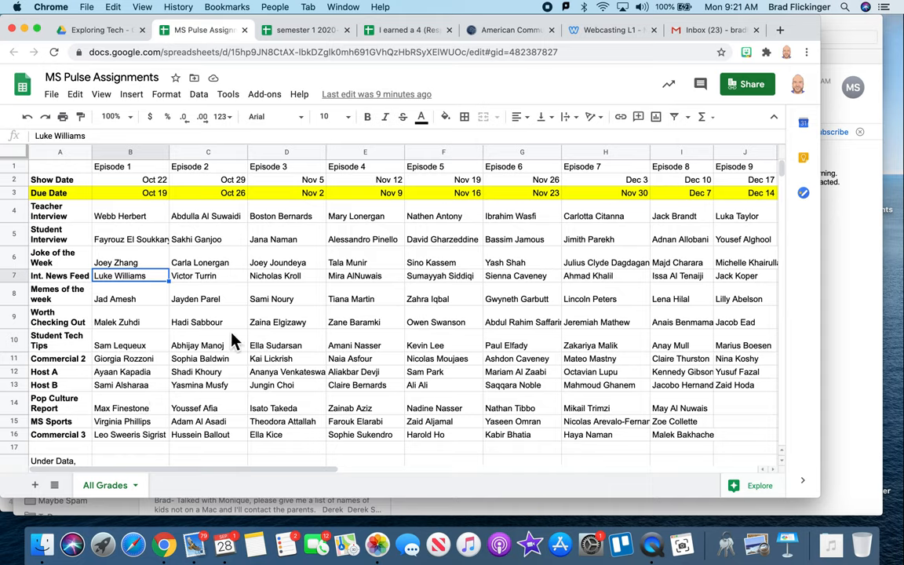
mouse_move(494, 339)
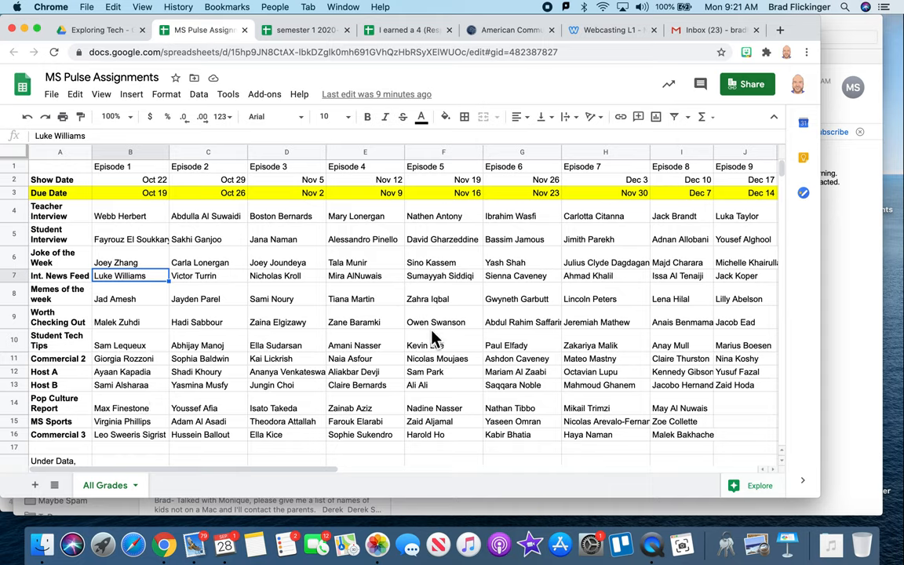
mouse_move(510, 337)
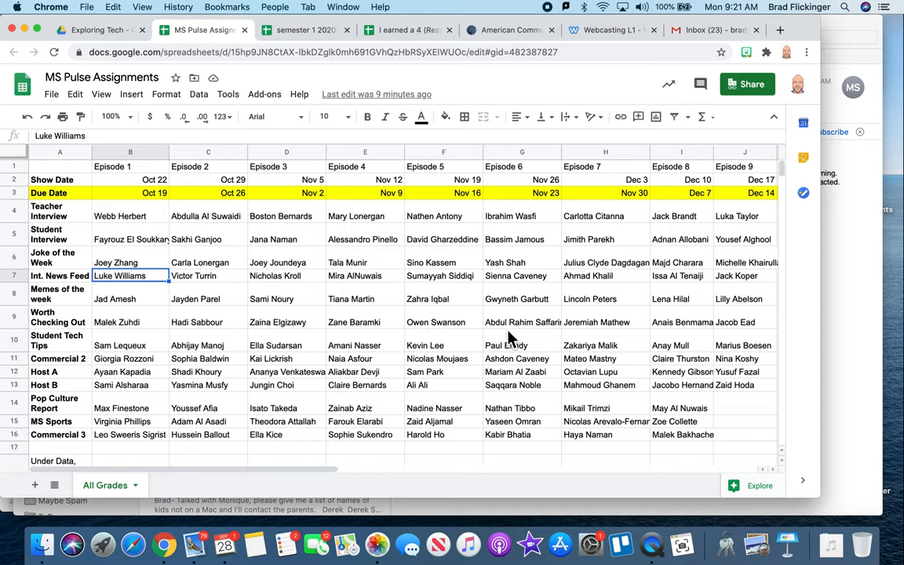
mouse_move(514, 306)
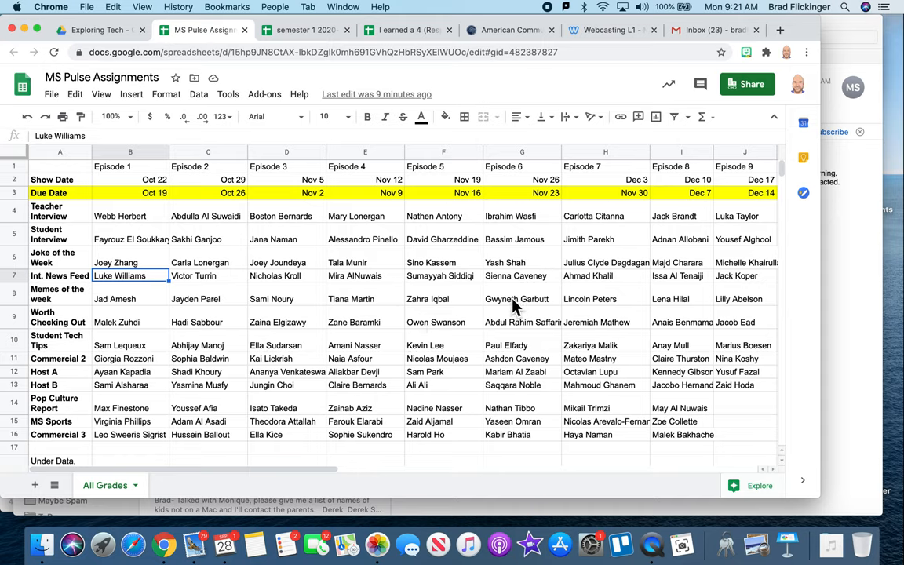
left_click(515, 276)
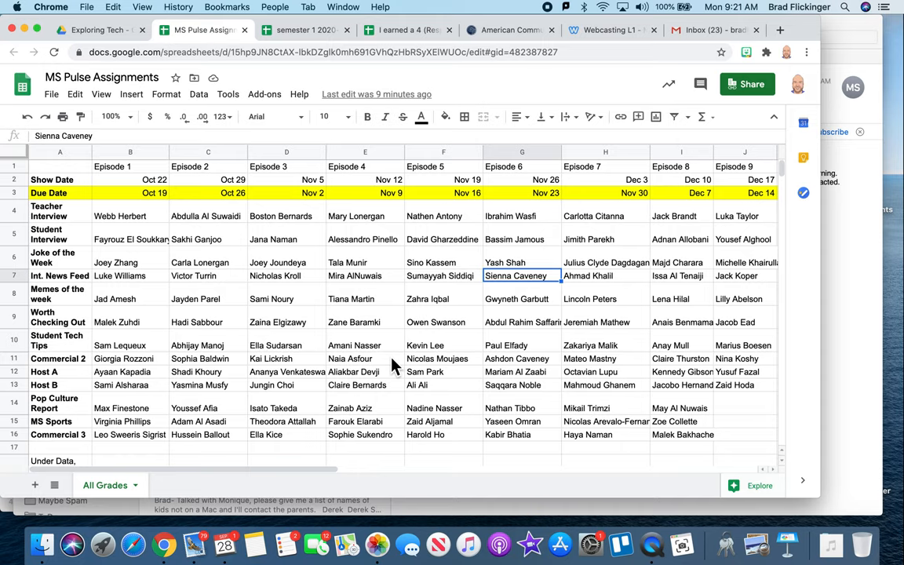
mouse_move(249, 297)
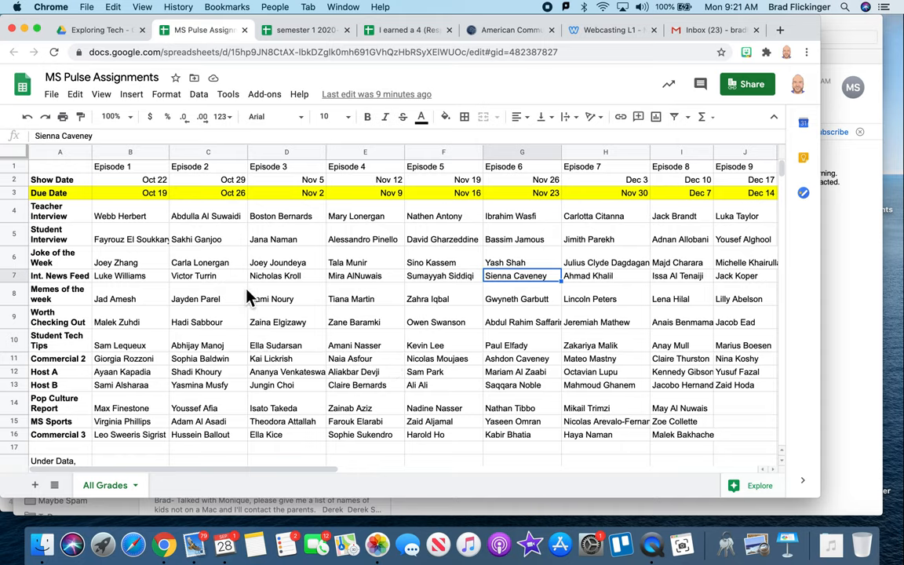
left_click(442, 298)
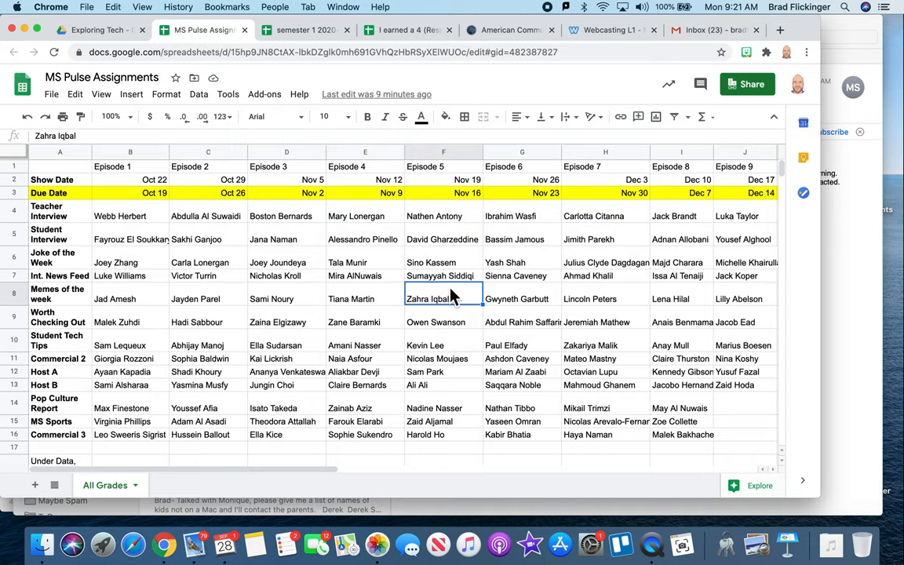
mouse_move(502, 71)
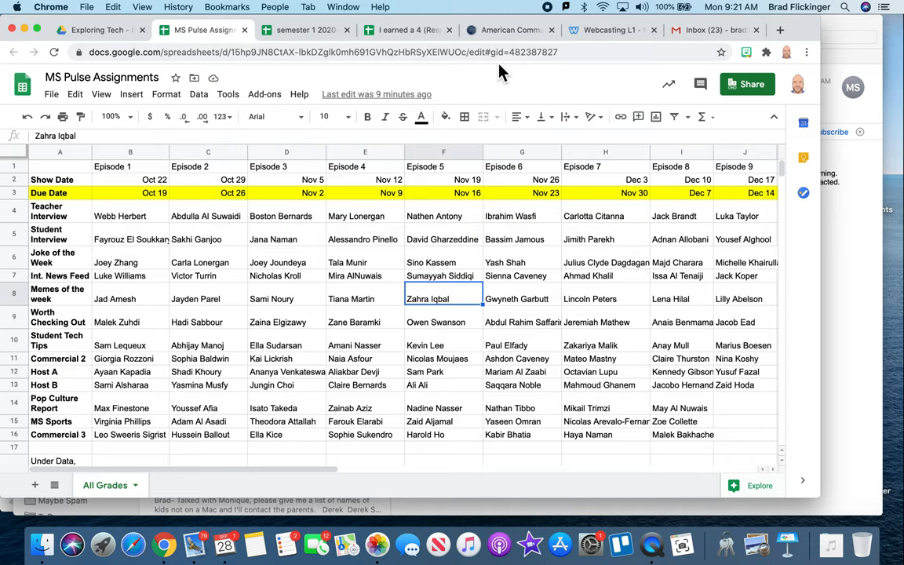
Step: Return to the Webcasting page and scroll to the 'How to turn in your MS Pulse Segment' video
left_click(612, 30)
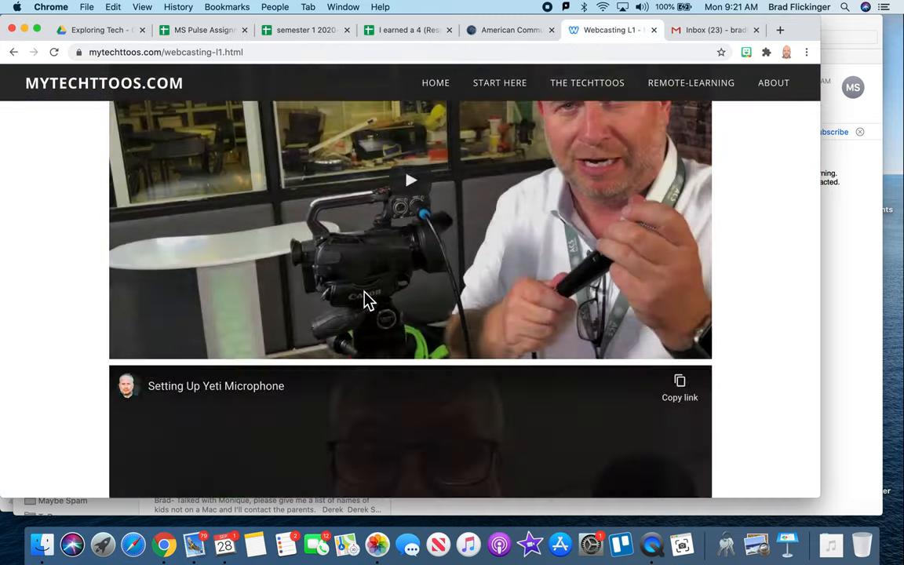
scroll("up", 3)
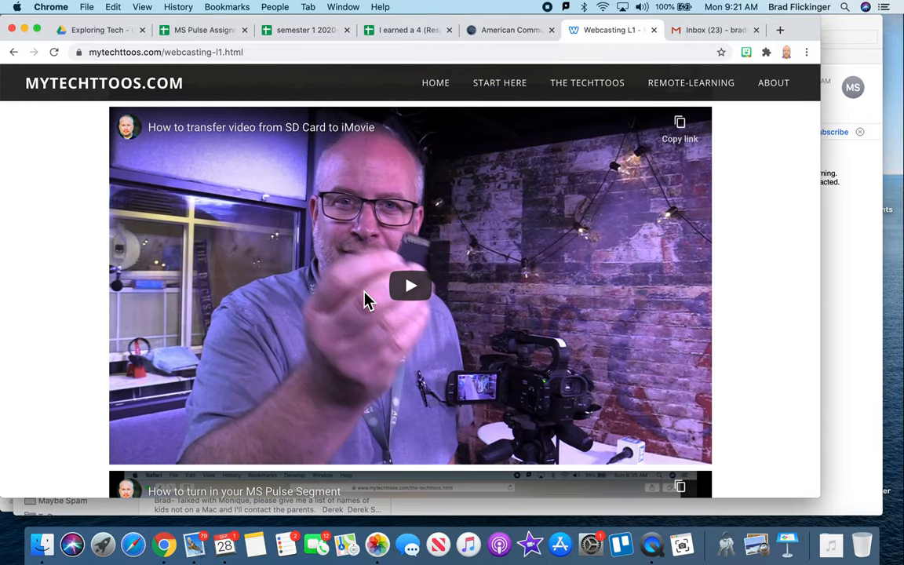
scroll("down", 3)
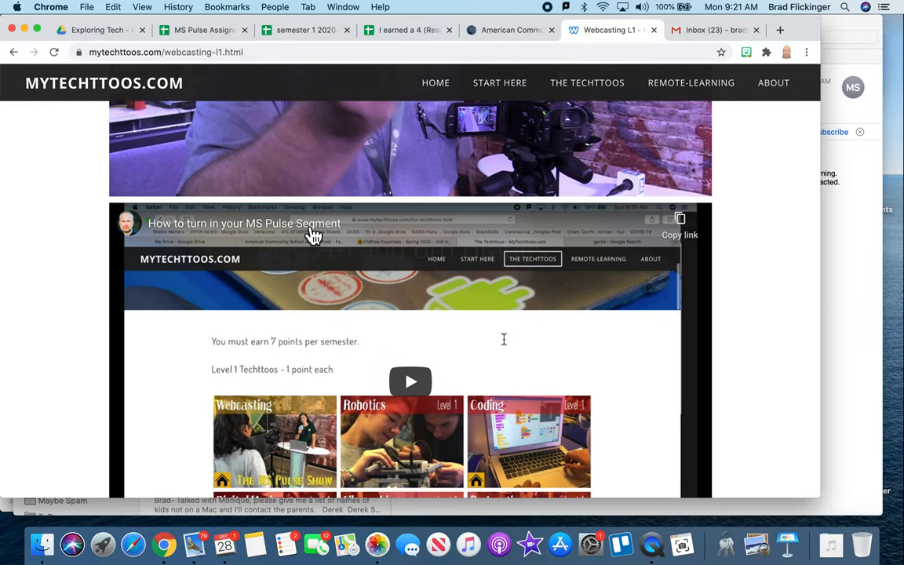